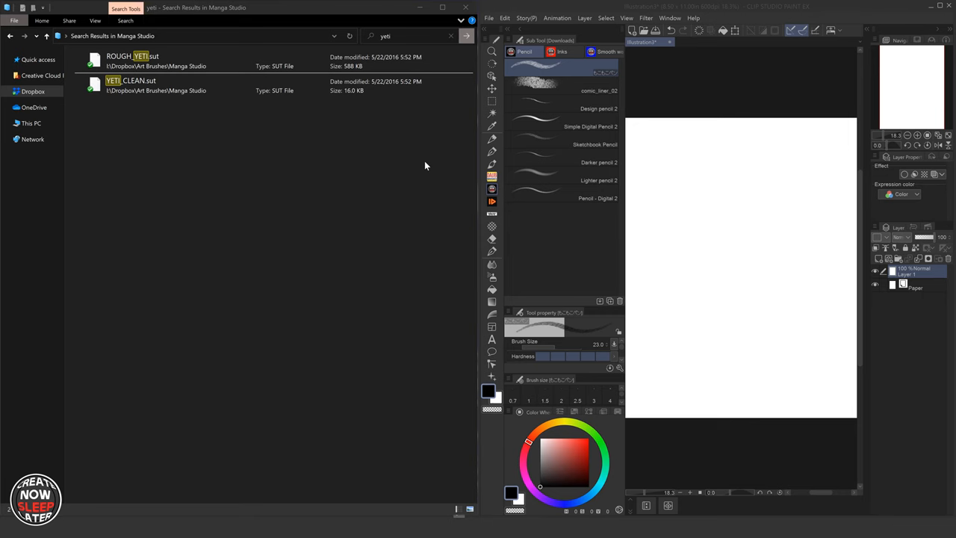
mouse_move(421, 170)
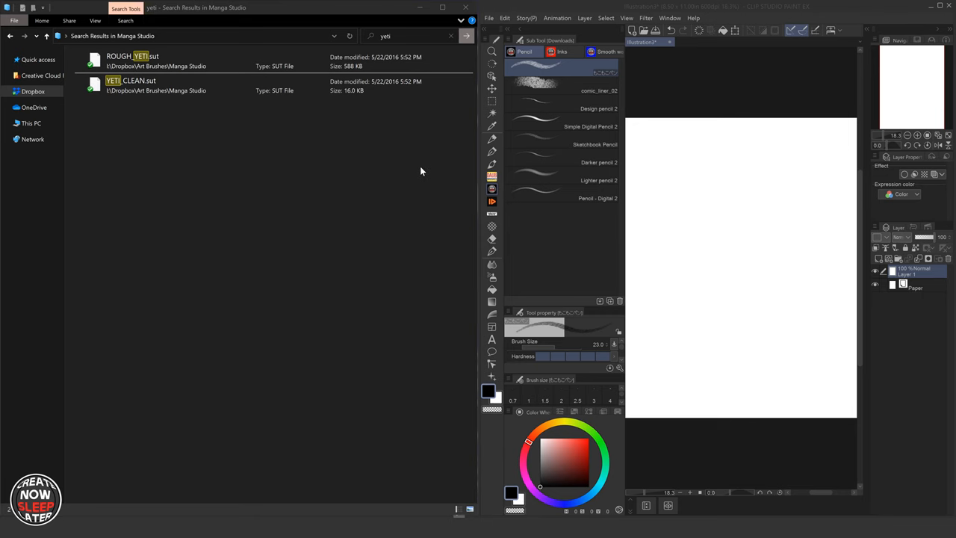
mouse_move(423, 183)
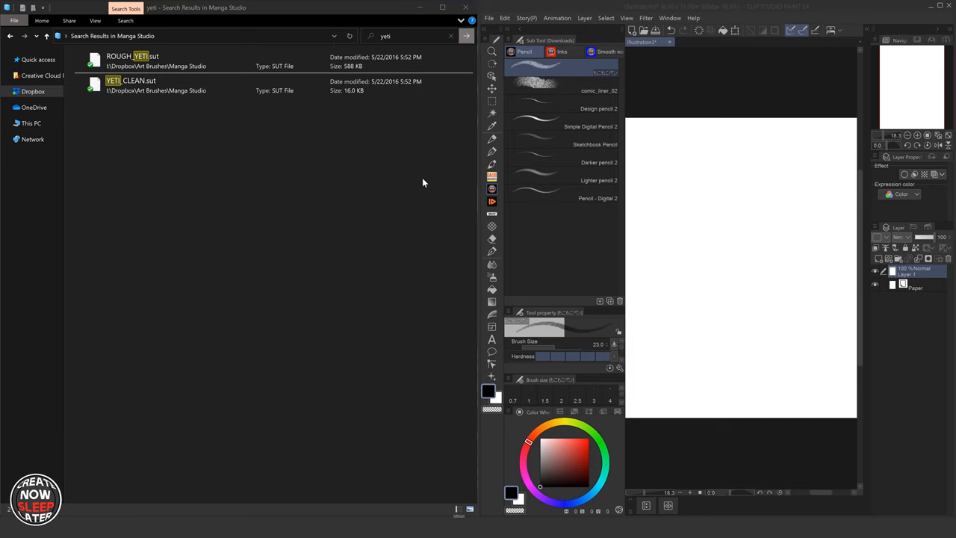
mouse_move(423, 179)
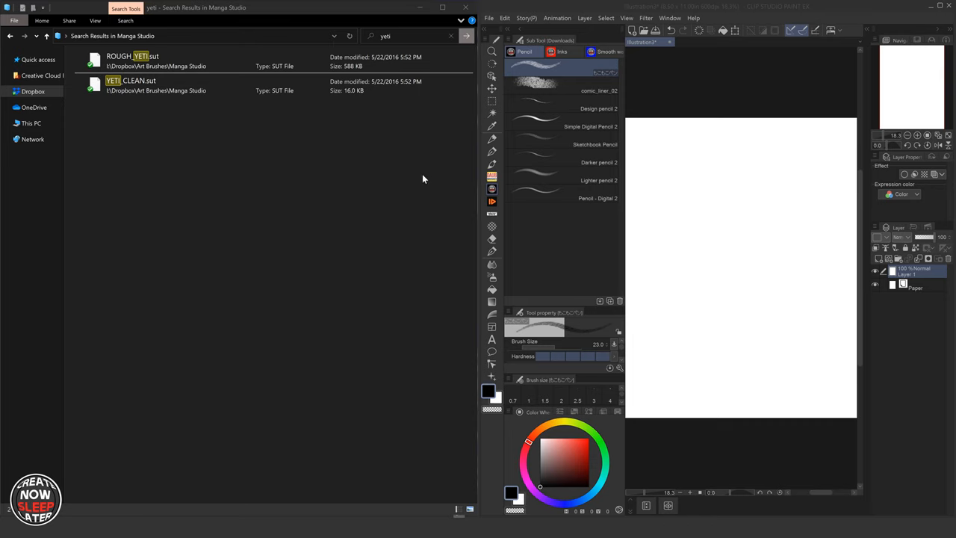
mouse_move(420, 183)
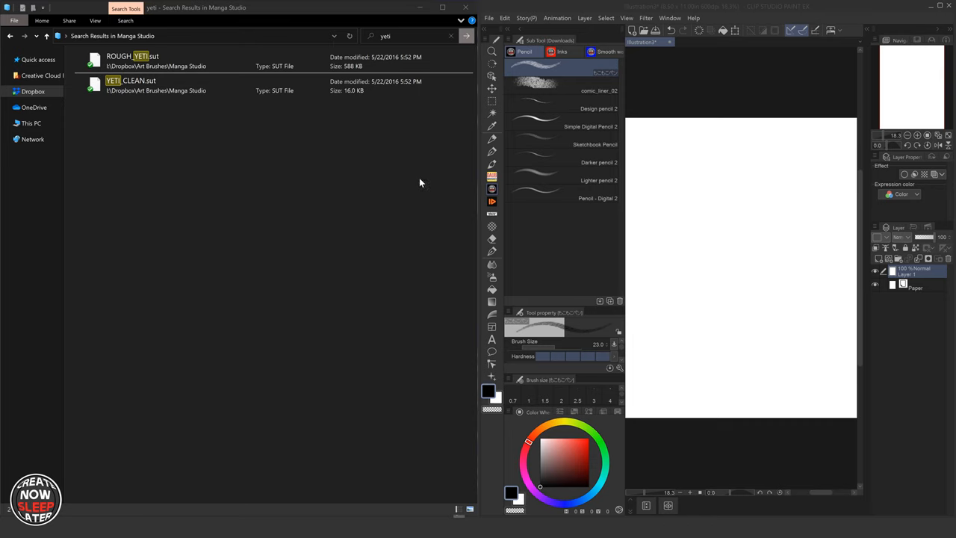
mouse_move(453, 152)
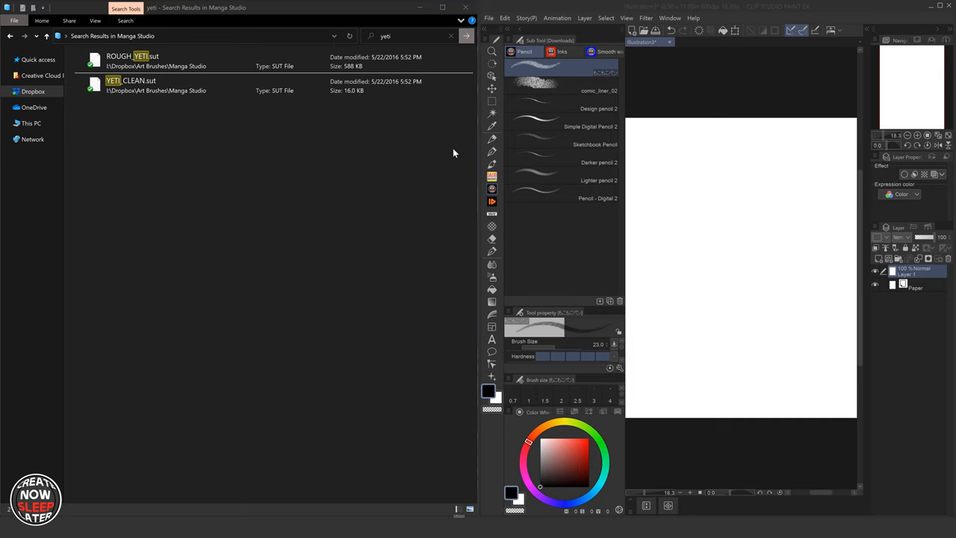
- Browse the Pen, Marker, Pencil and DAUB brush sets, returning to the Downloads group
click(492, 152)
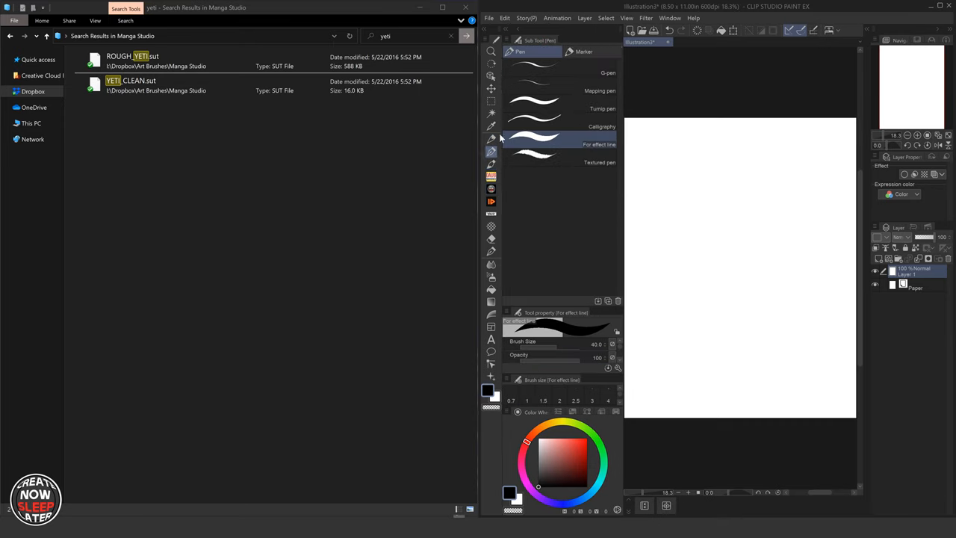
click(584, 52)
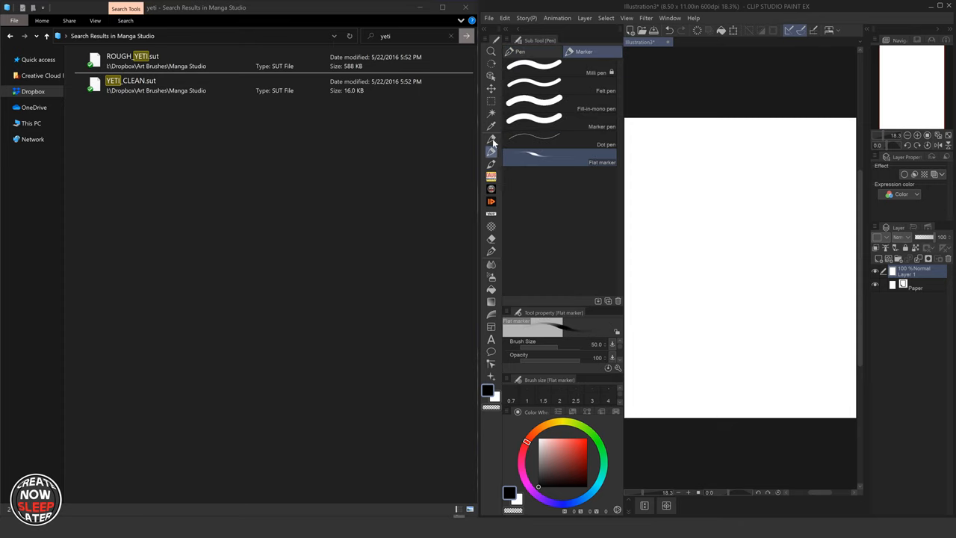
click(492, 138)
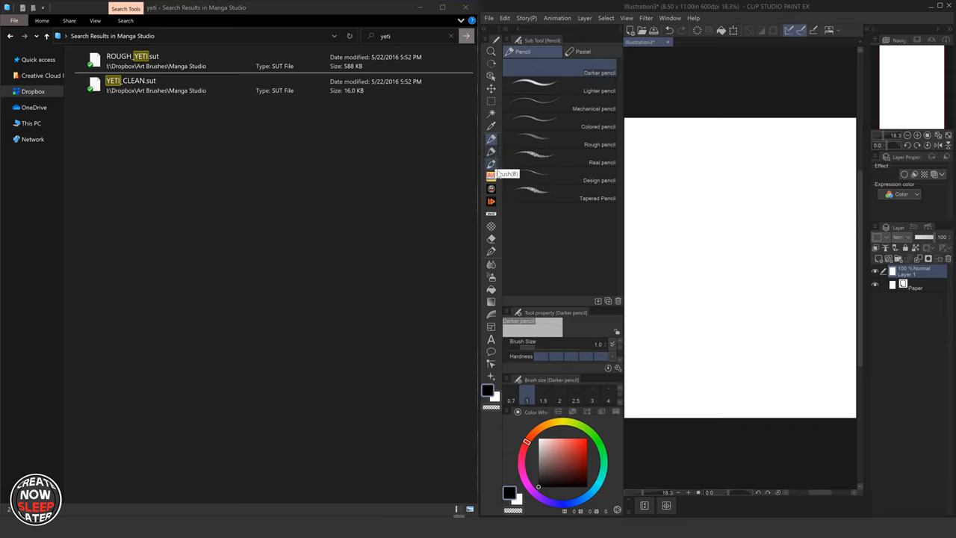
click(490, 175)
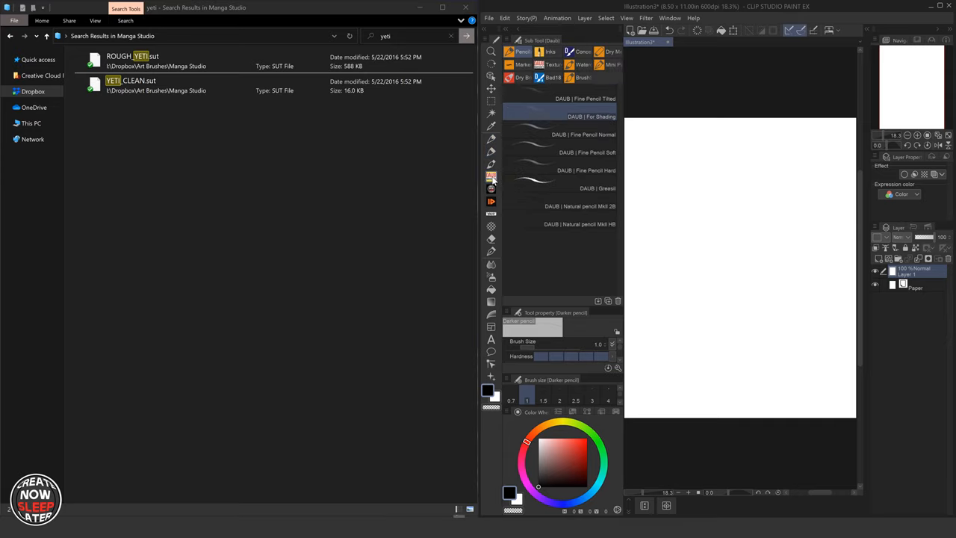
click(491, 188)
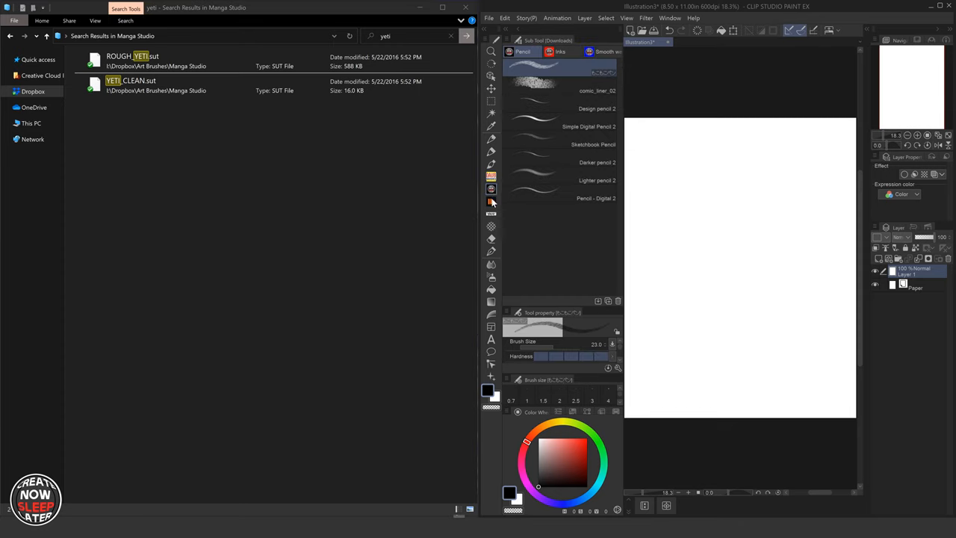
click(490, 200)
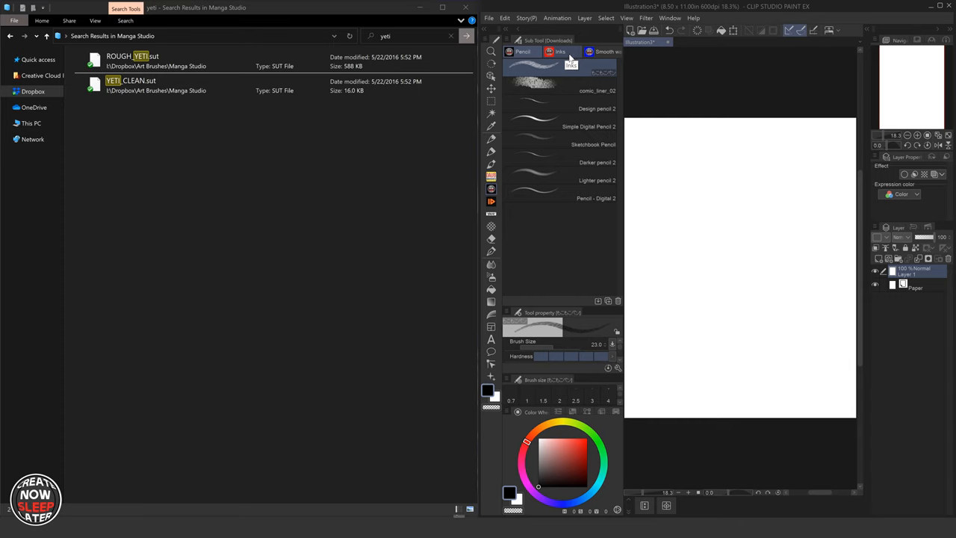
mouse_move(593, 52)
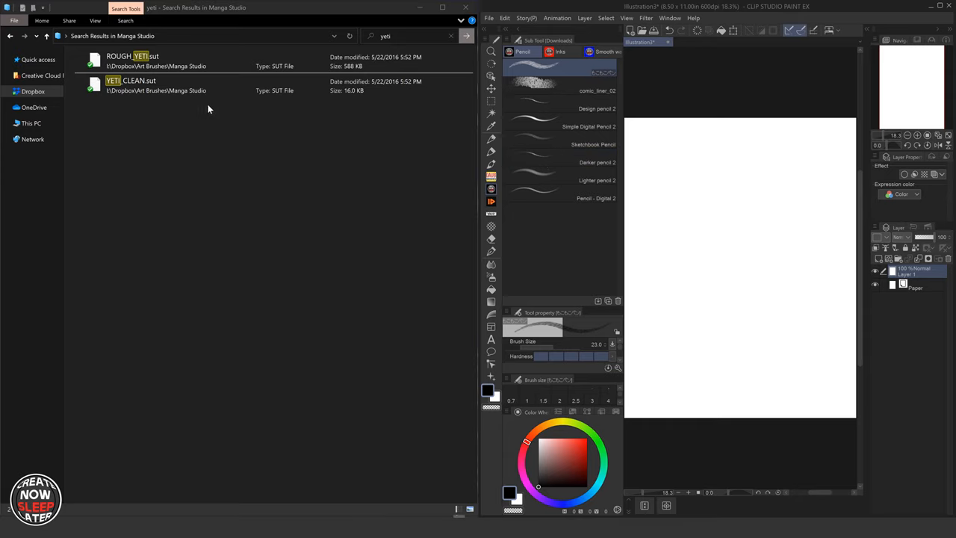
- Import the ROUGH_YETI.sut brushes and select the new yeti_rough 3 brush
click(153, 62)
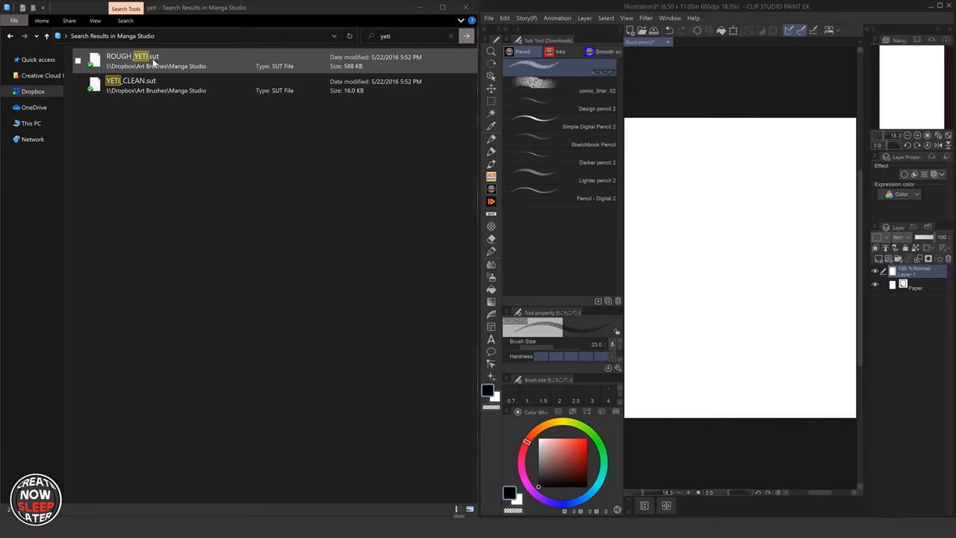
click(133, 60)
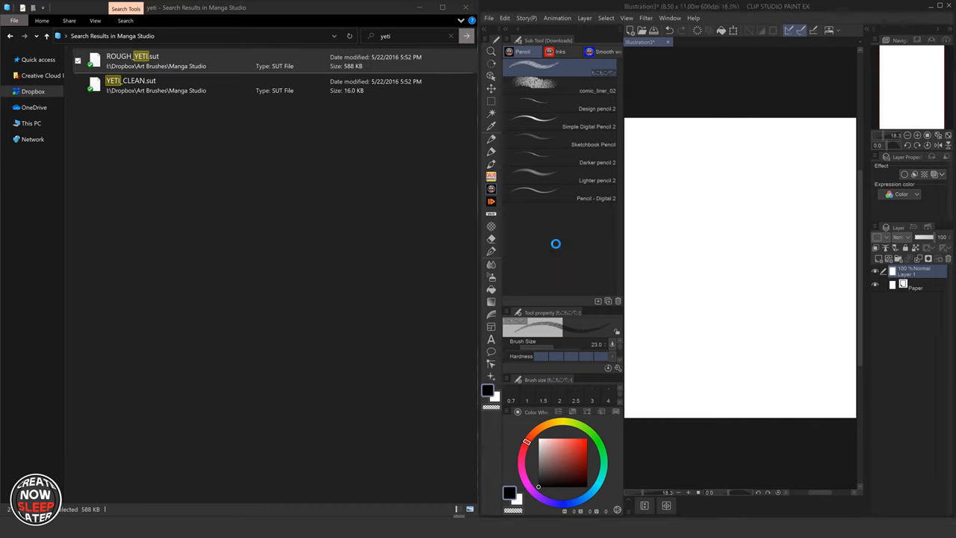
click(559, 215)
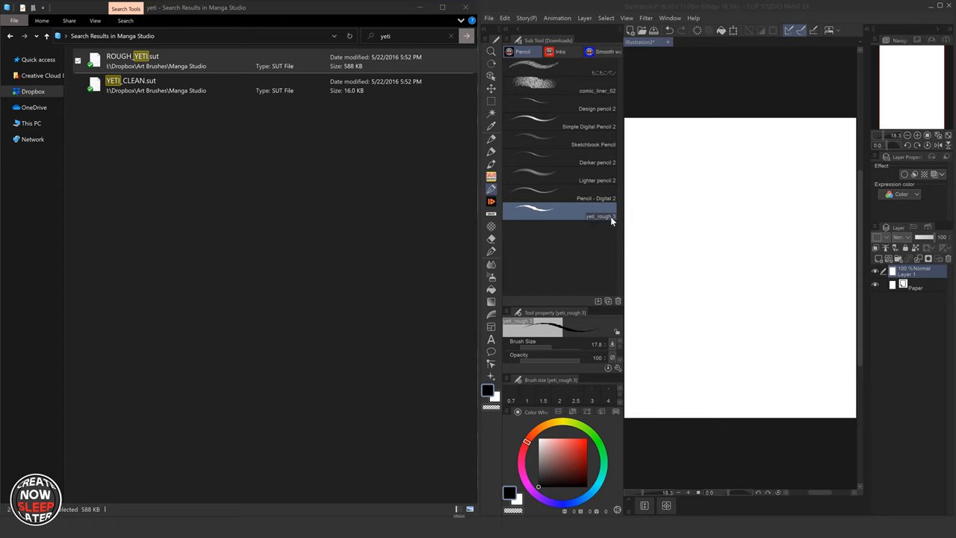
mouse_move(523, 189)
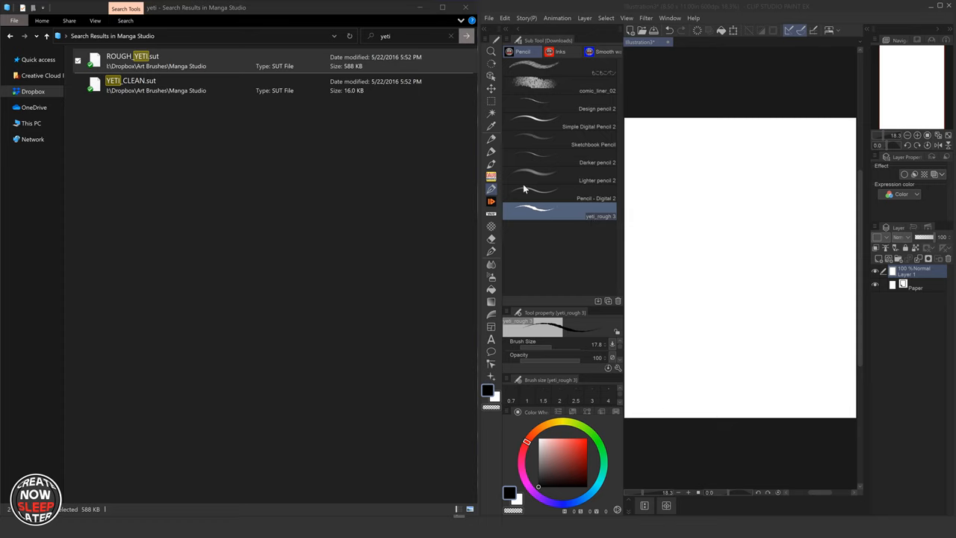
mouse_move(492, 207)
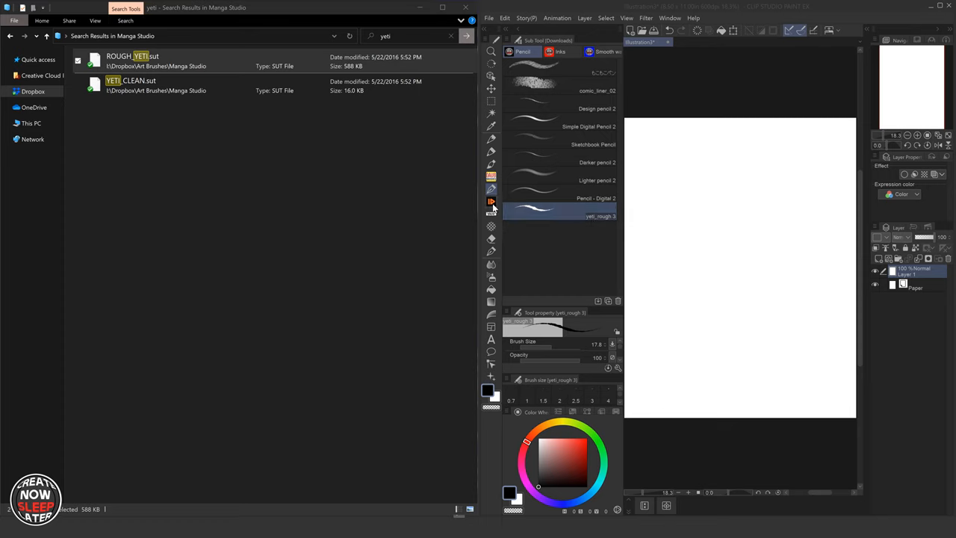
mouse_move(491, 189)
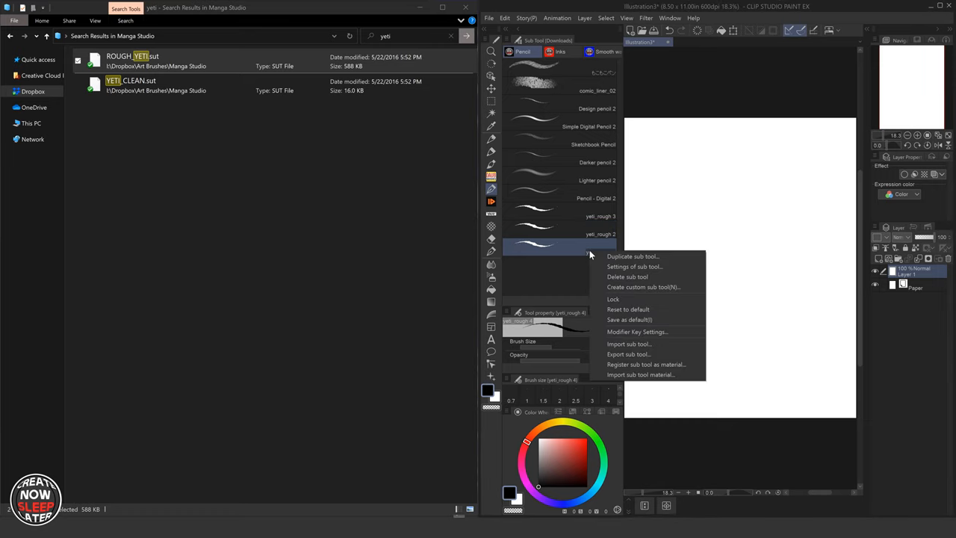
mouse_move(644, 309)
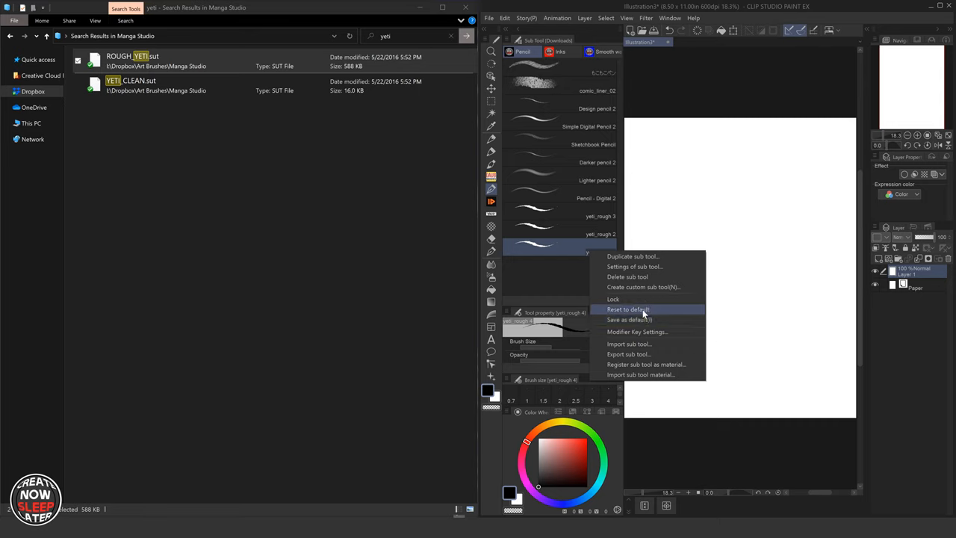
mouse_move(644, 314)
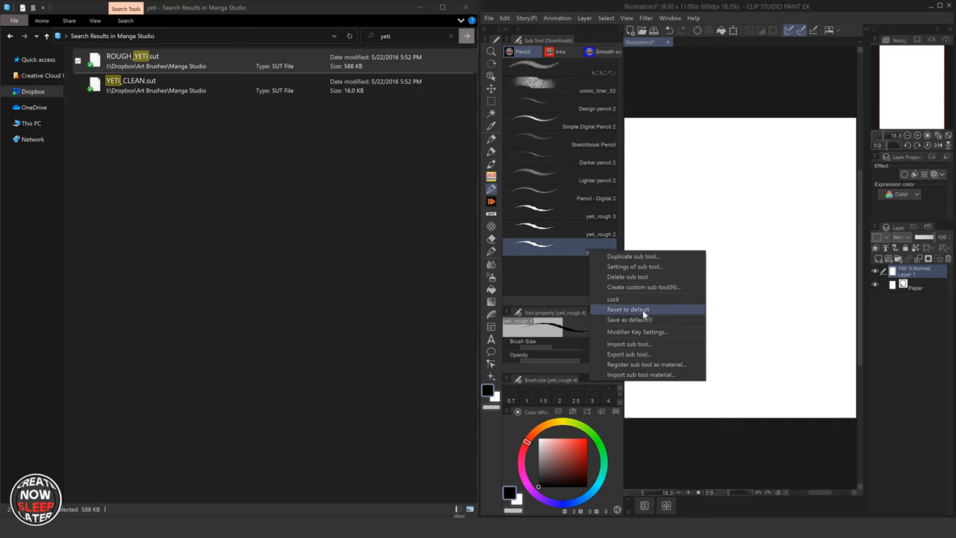
mouse_move(627, 276)
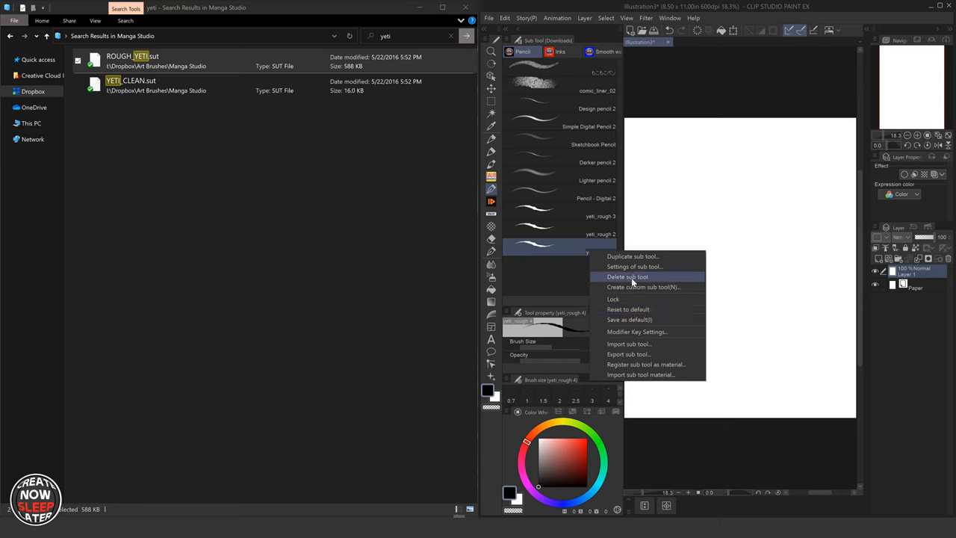
mouse_move(633, 280)
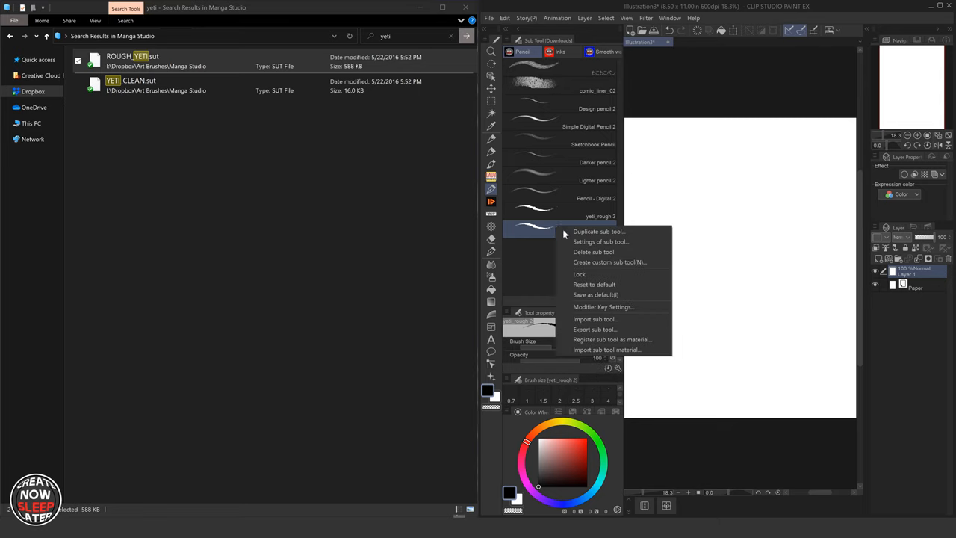
- Delete yeti_rough 2 and yeti_rough 3, confirming each deletion
click(600, 241)
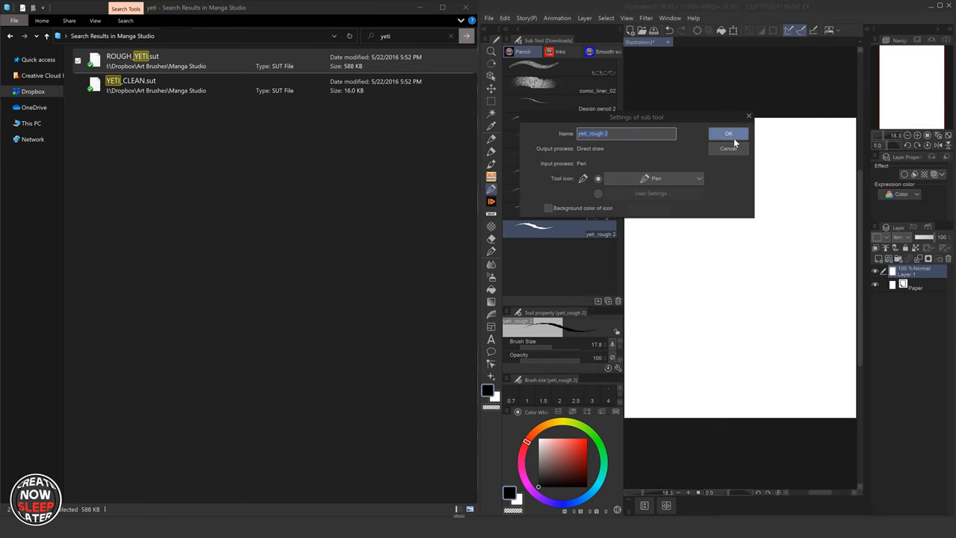
click(728, 133)
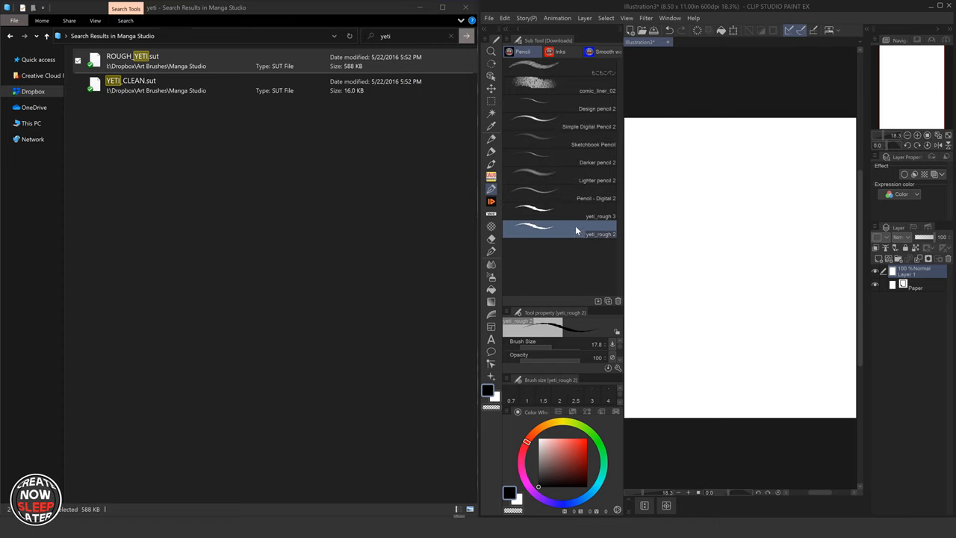
click(618, 301)
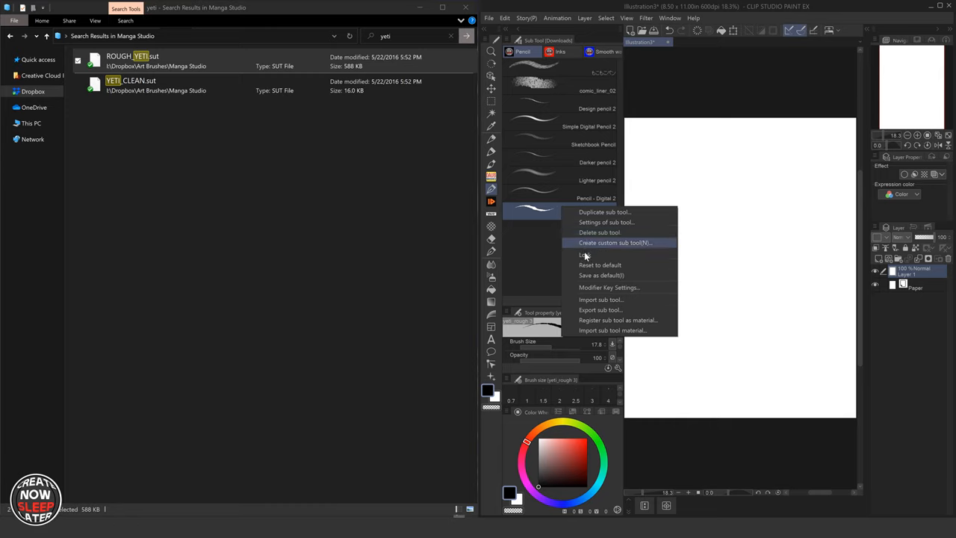
click(599, 232)
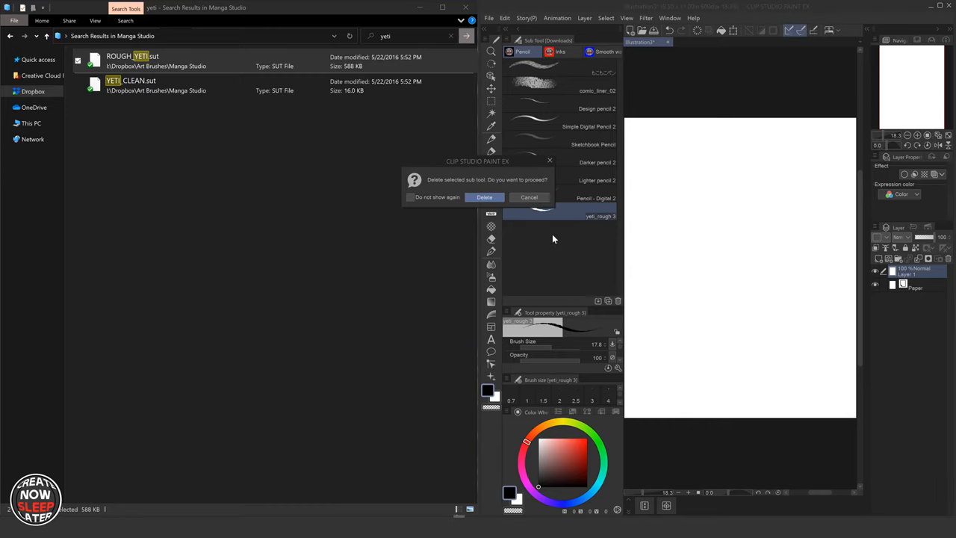
click(484, 197)
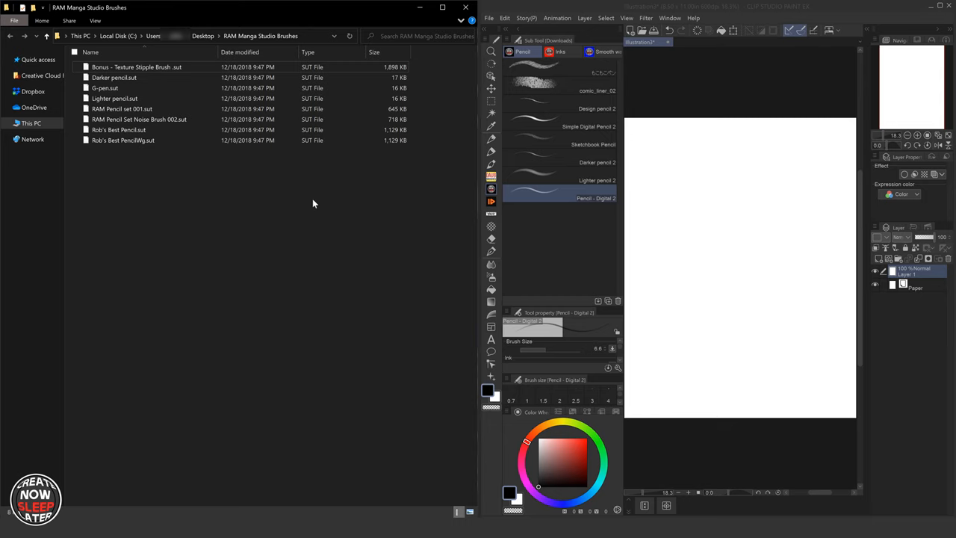
mouse_move(258, 152)
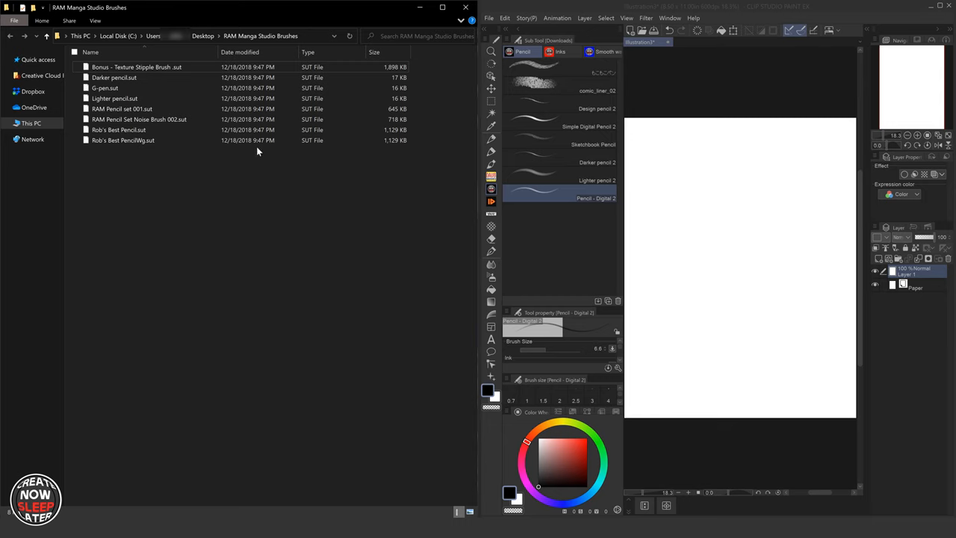
- Navigate File Explorer to Desktop > RAM Manga Studio Brushes
click(122, 108)
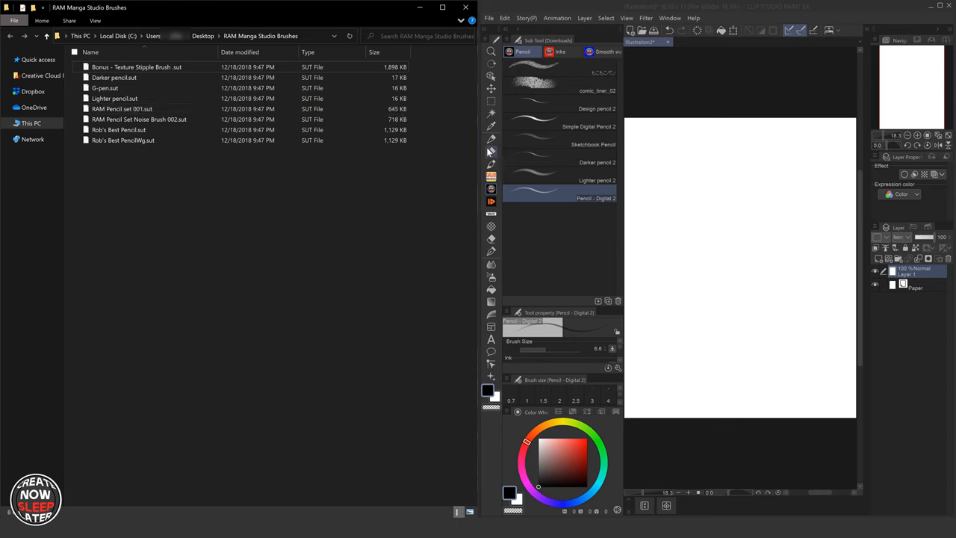
click(114, 77)
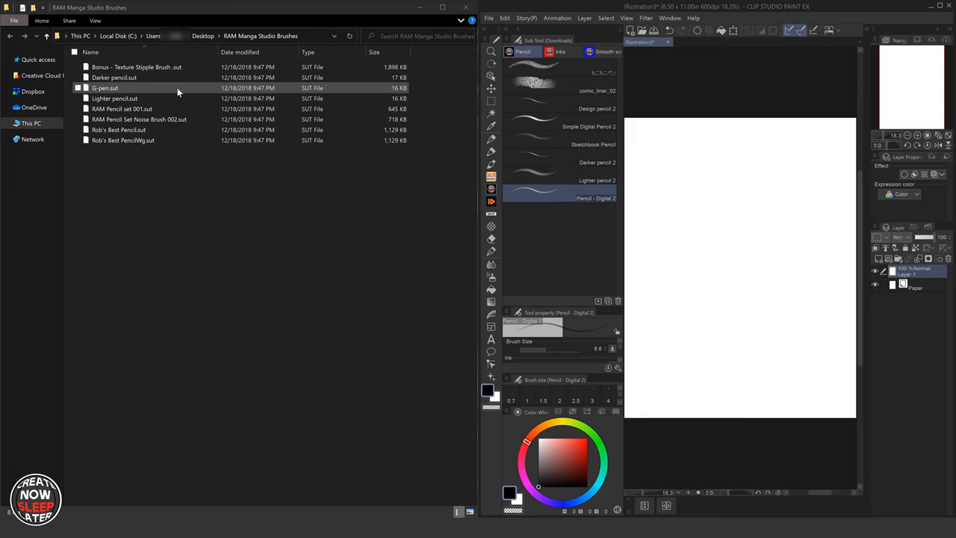
- Import RAM Pencil set 001.sut and drag it into a new sub tool group
click(121, 108)
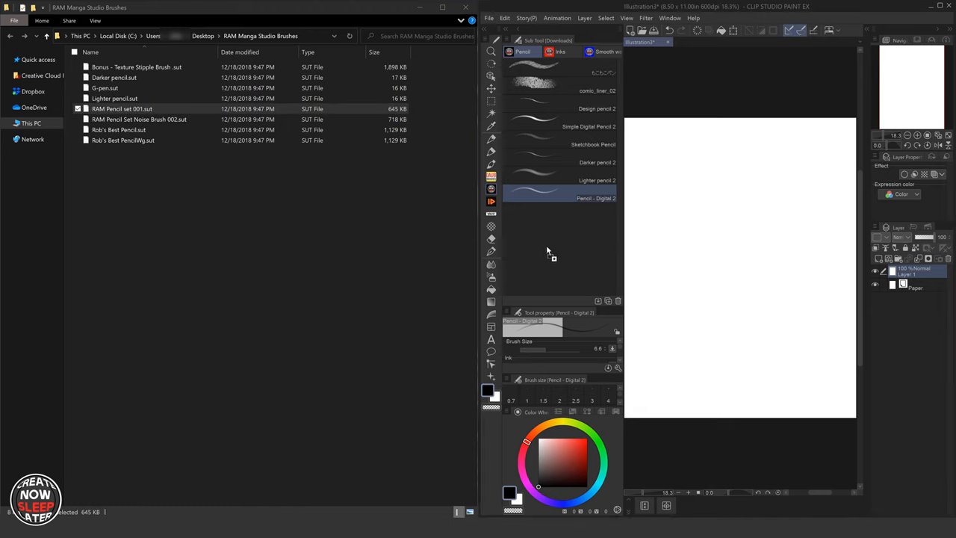
click(592, 216)
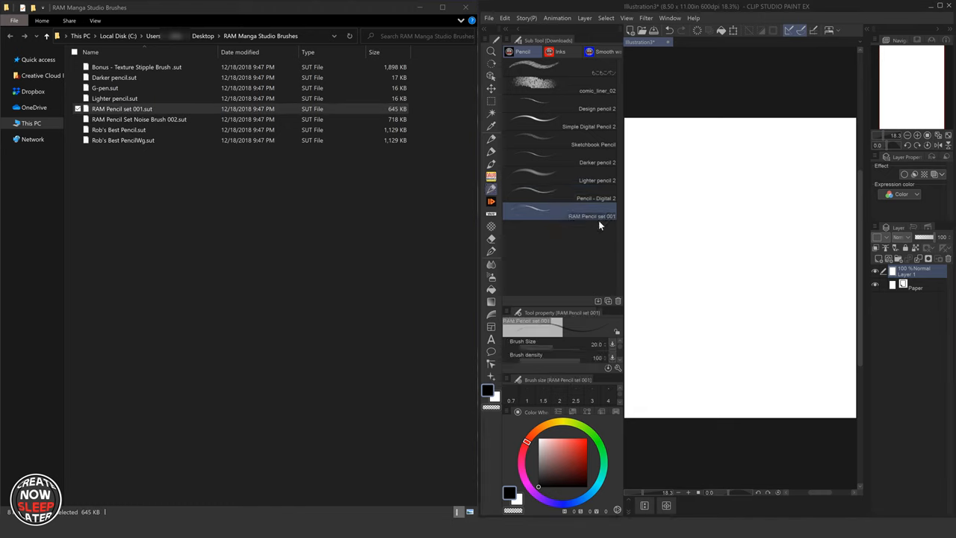
mouse_move(415, 212)
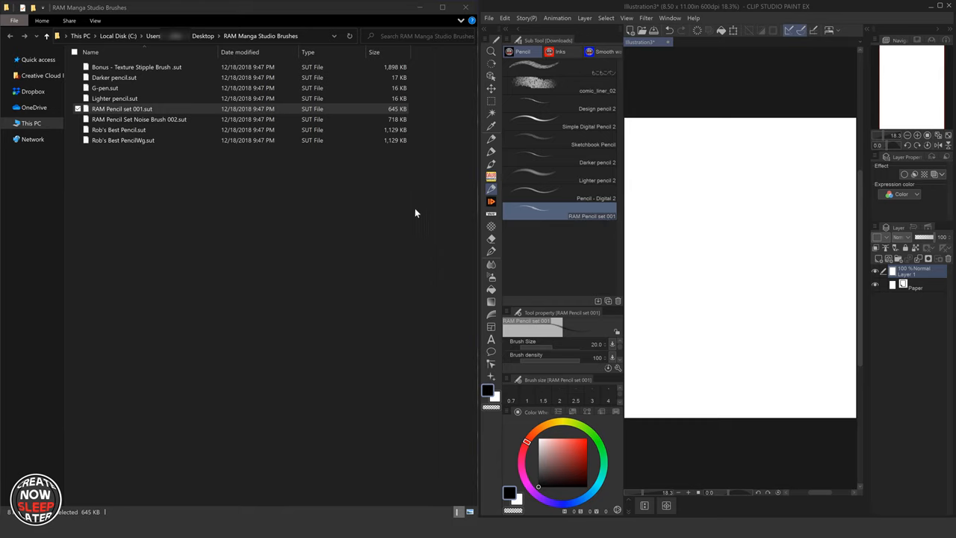
mouse_move(184, 208)
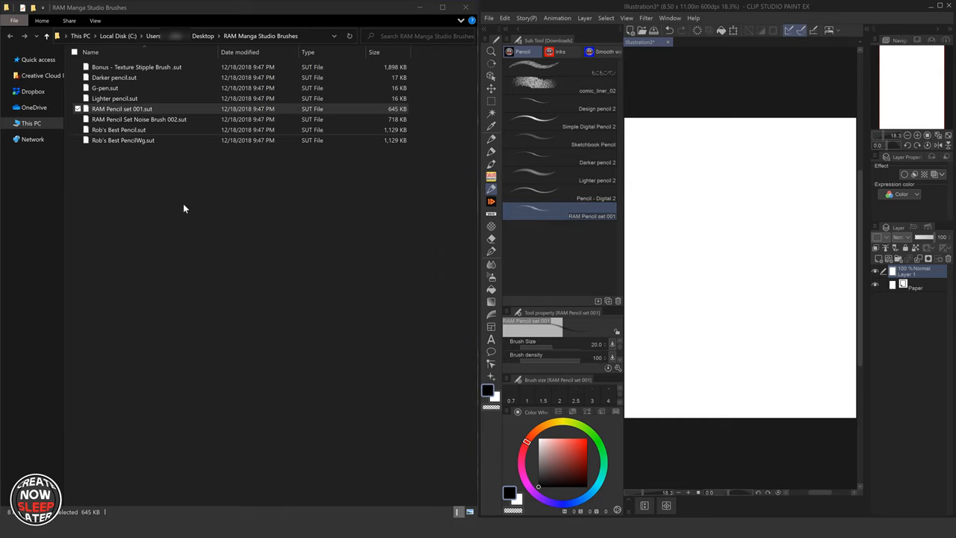
text(yeti)
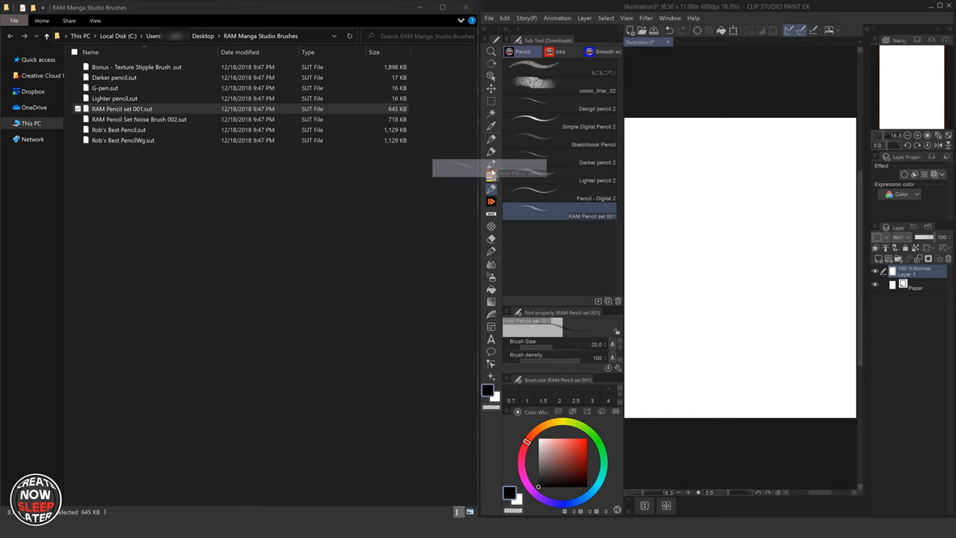
click(595, 198)
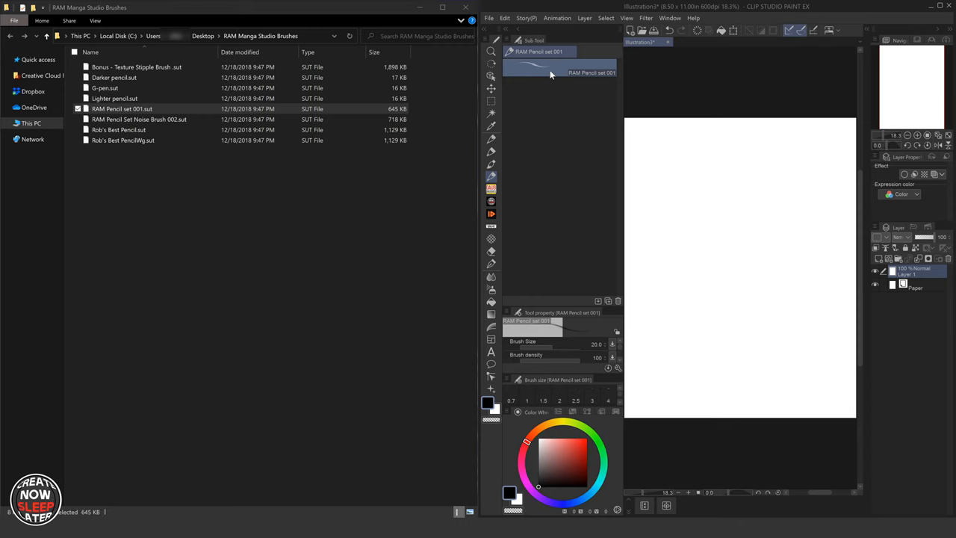
mouse_move(565, 74)
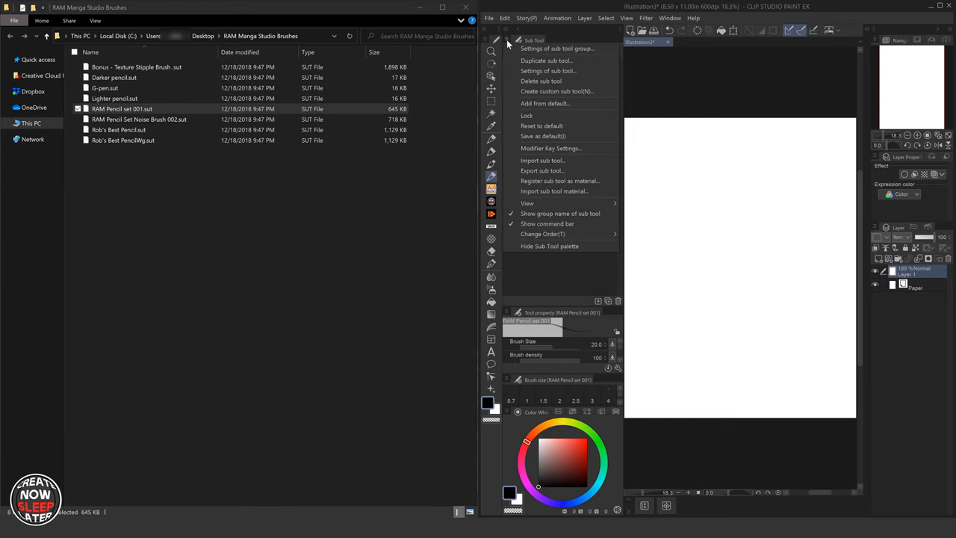
- Set the RAM Pencil set 001 icon to featured_channel.png on a black background
click(547, 71)
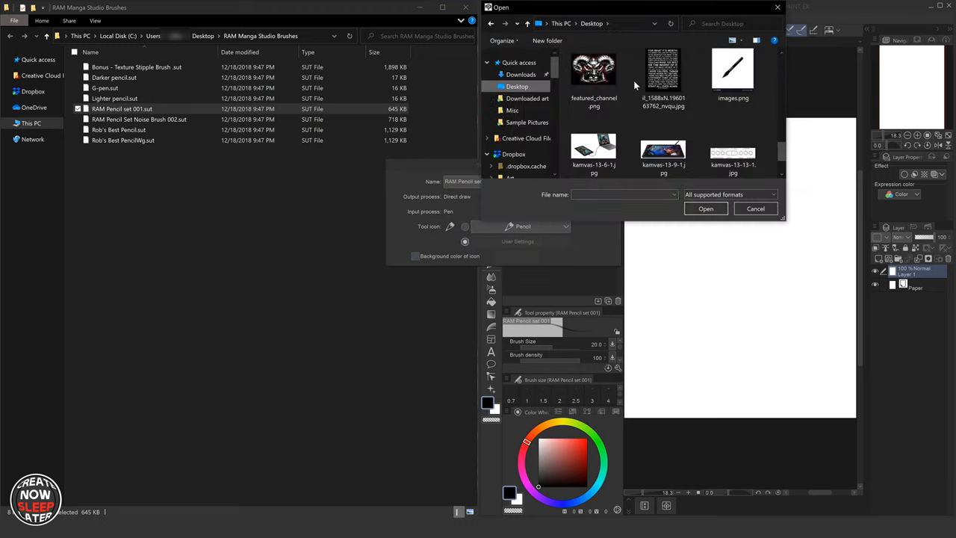
click(594, 71)
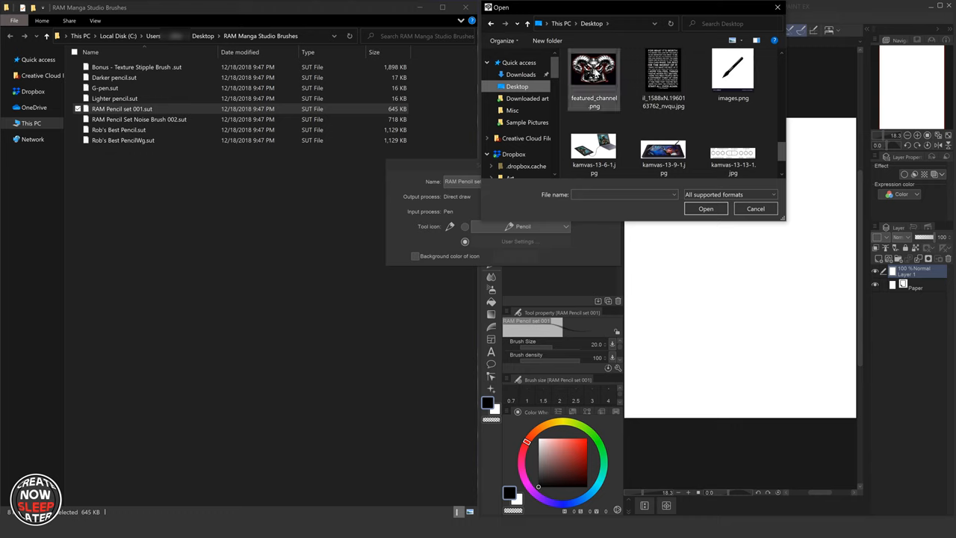
mouse_move(594, 71)
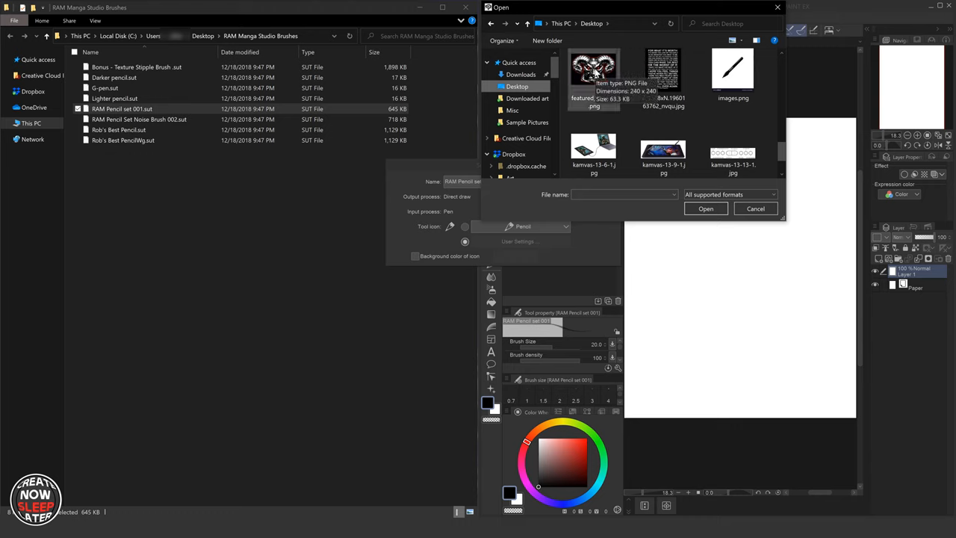
click(592, 75)
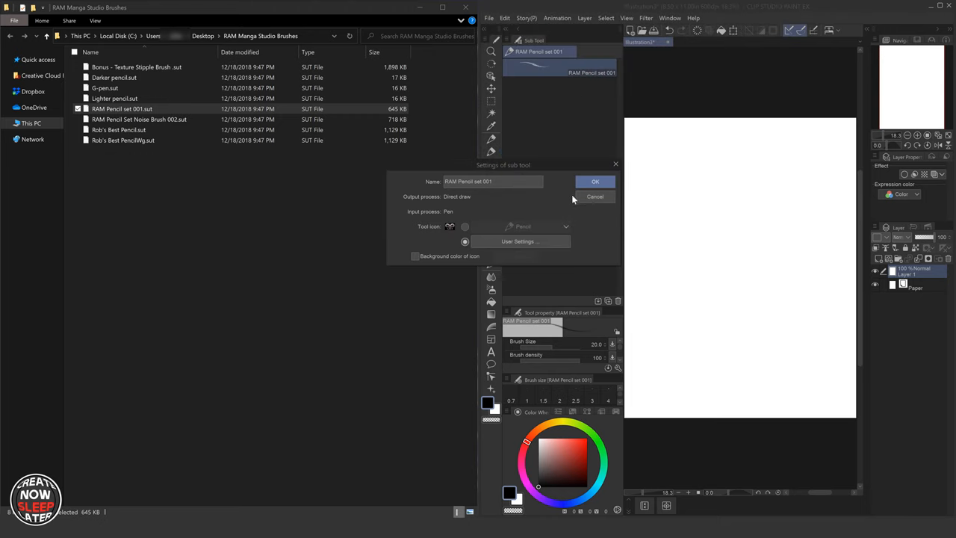
click(415, 256)
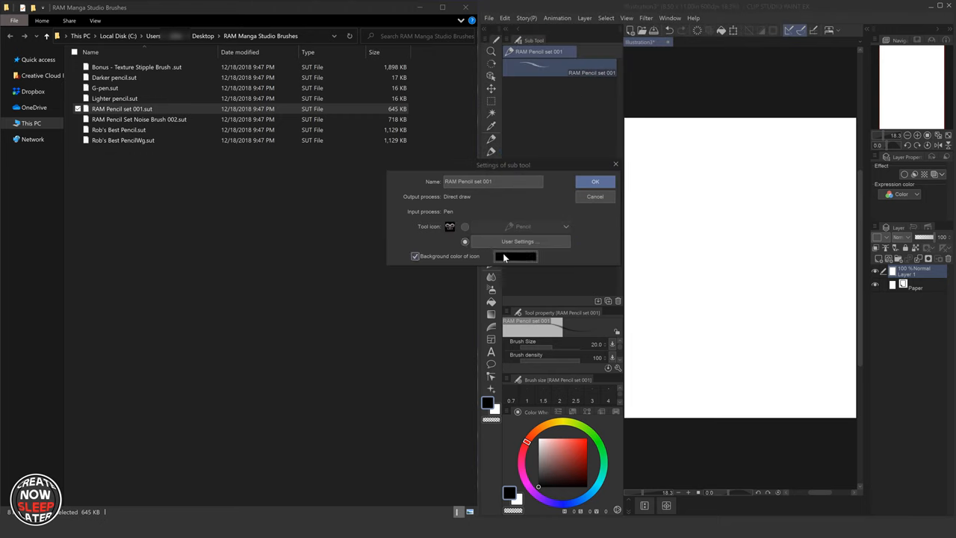
click(515, 256)
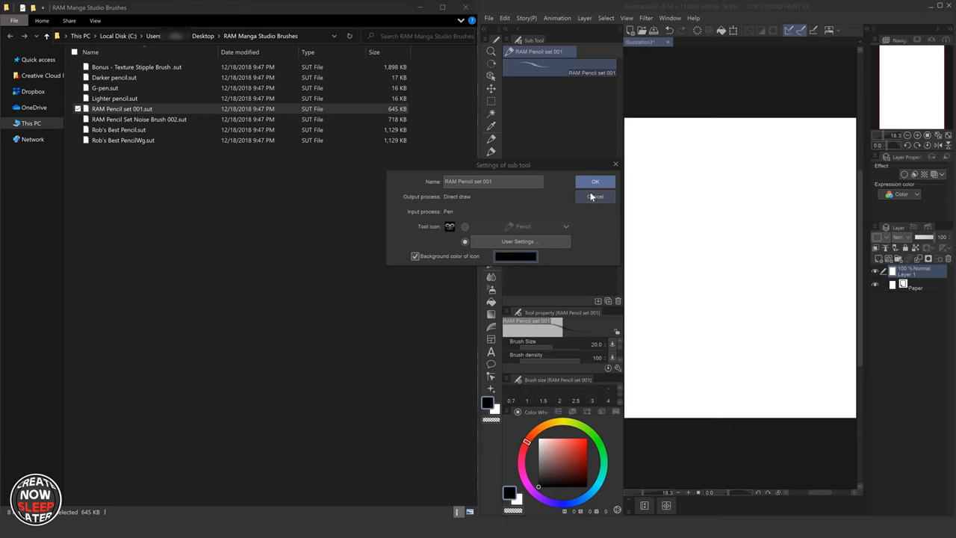
click(595, 196)
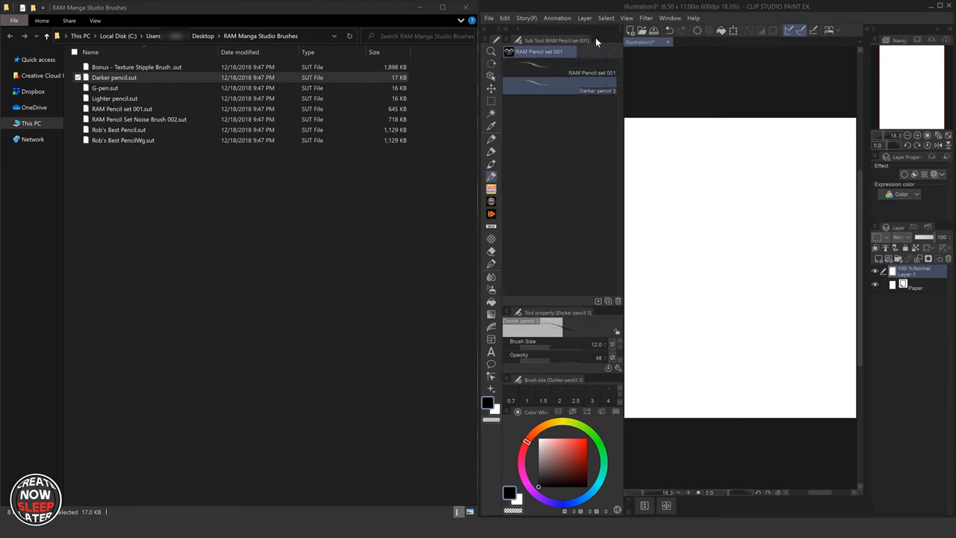
- Drag G-pen 2 onto the group bar to create its own sub tool group
click(592, 90)
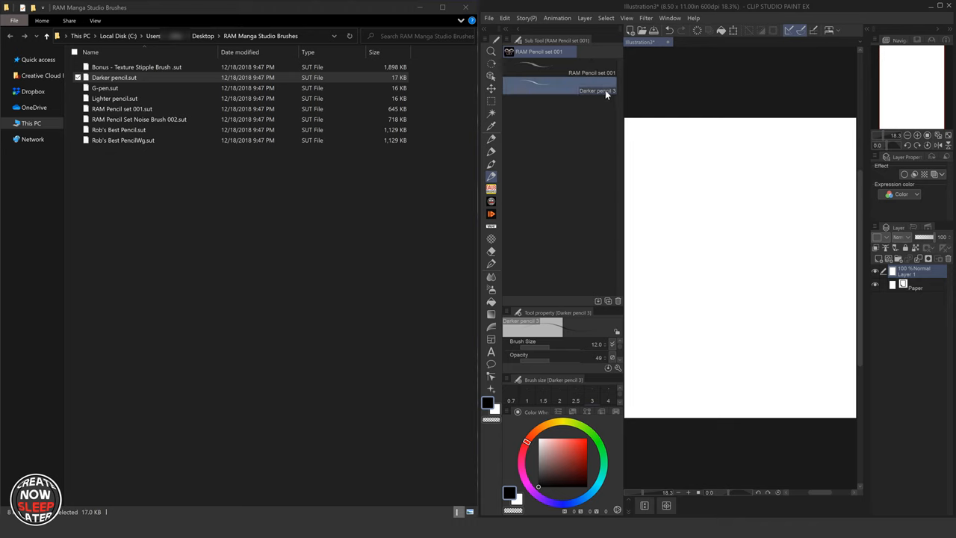
click(106, 88)
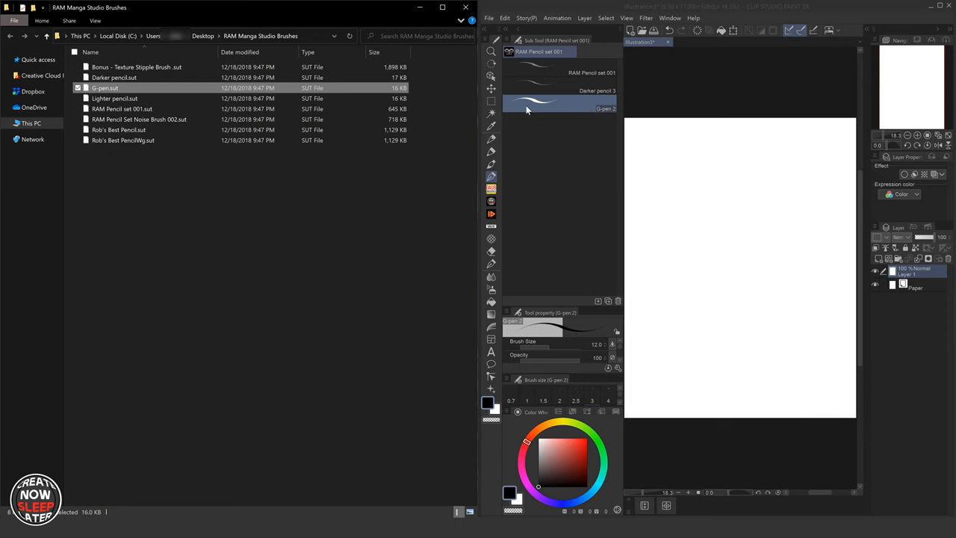
click(559, 103)
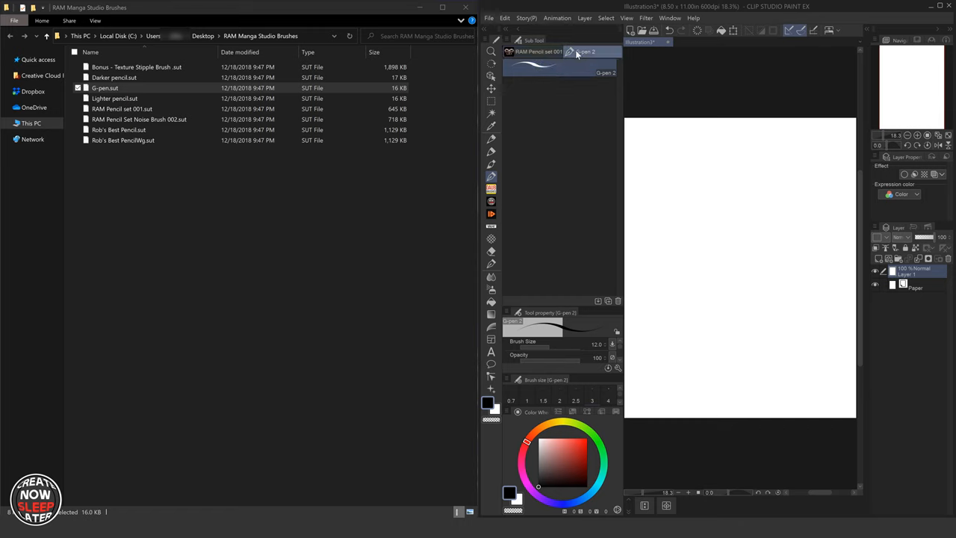
mouse_move(579, 55)
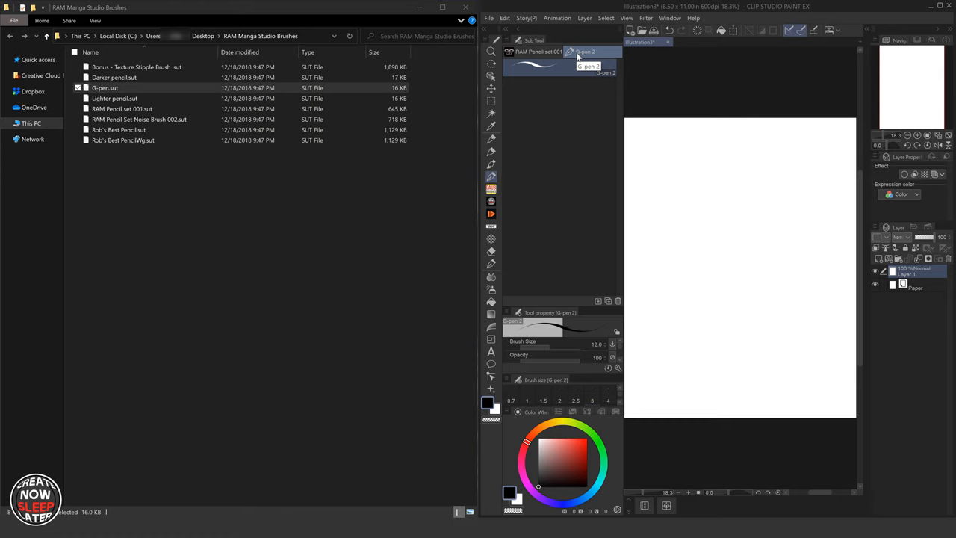
mouse_move(532, 94)
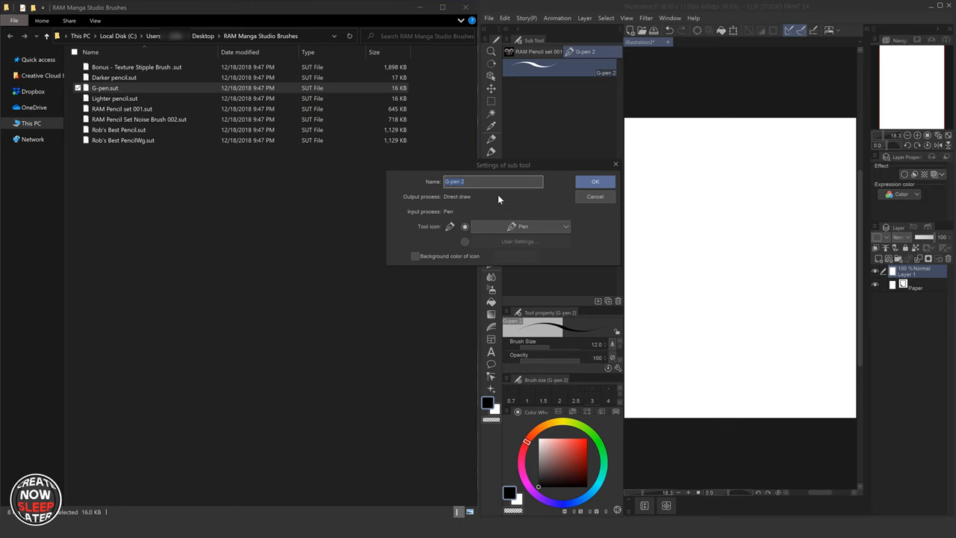
mouse_move(469, 247)
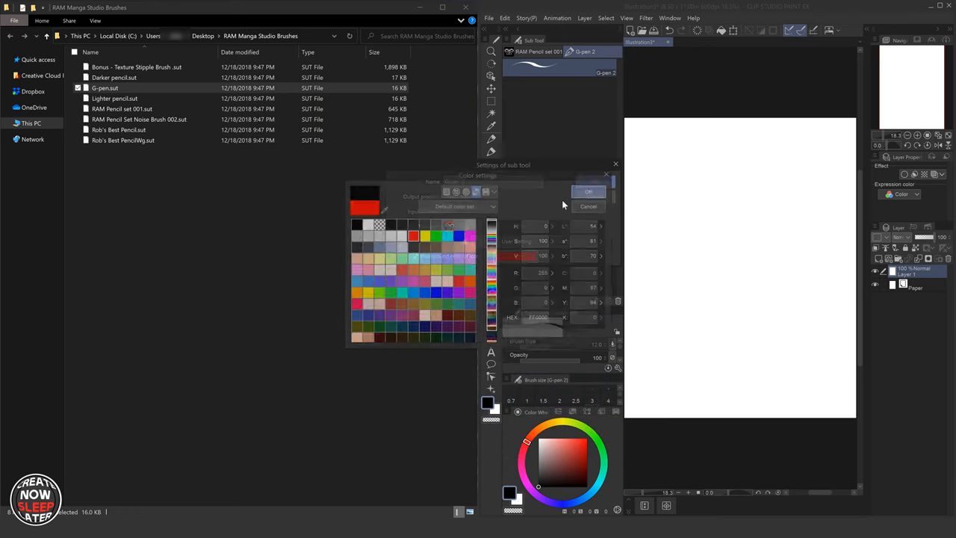
- Confirm red as G-pen 2's icon background colour
click(588, 191)
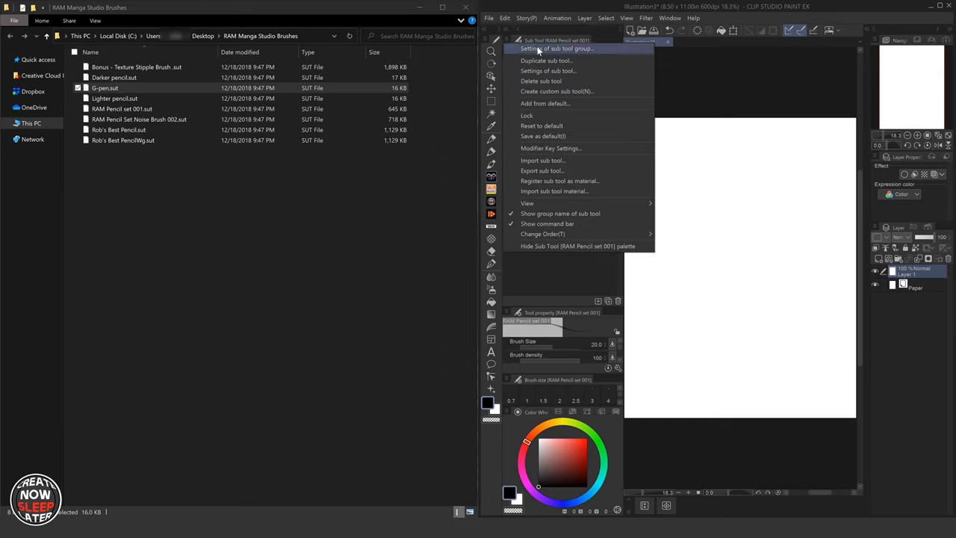
- Name the RAM Pencil set 001 group 'Pencils' in its group settings
click(556, 48)
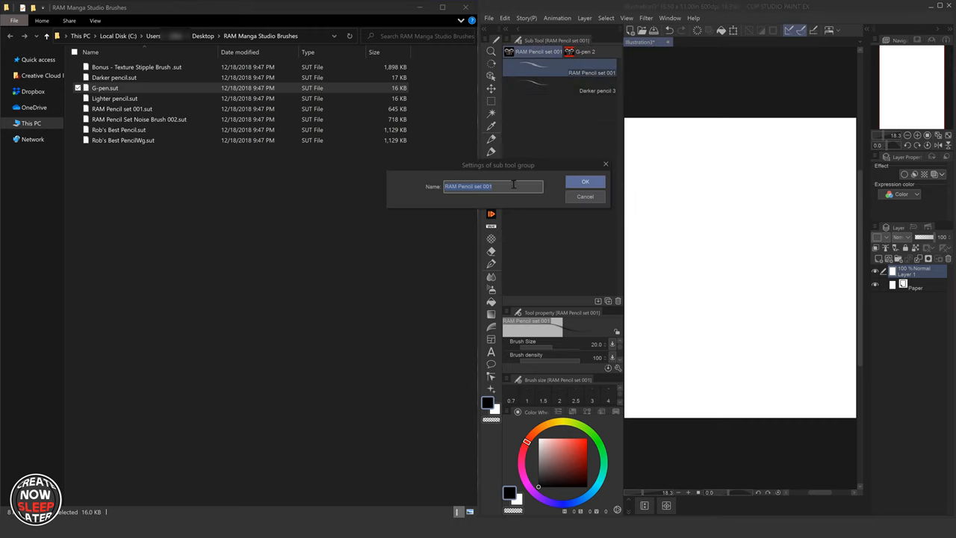
text(Pencils)
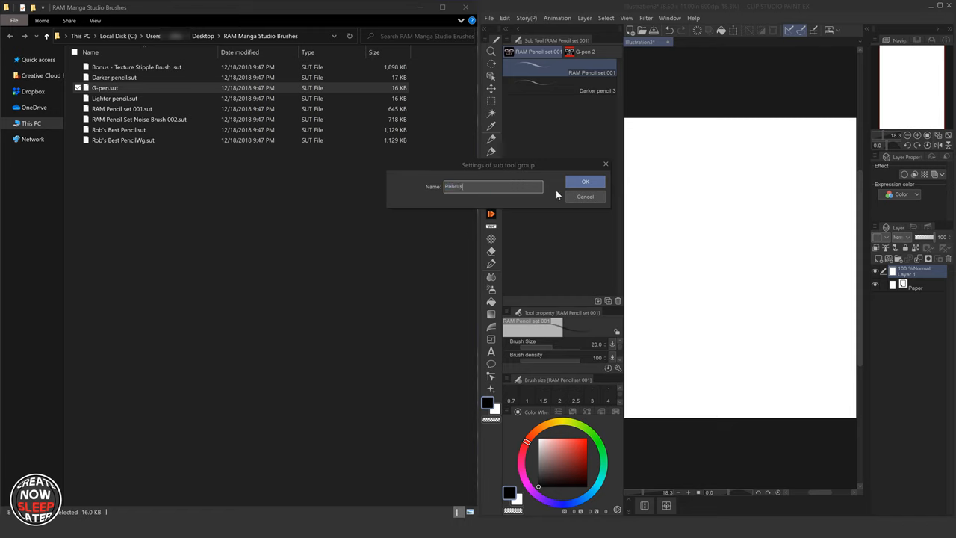
click(586, 182)
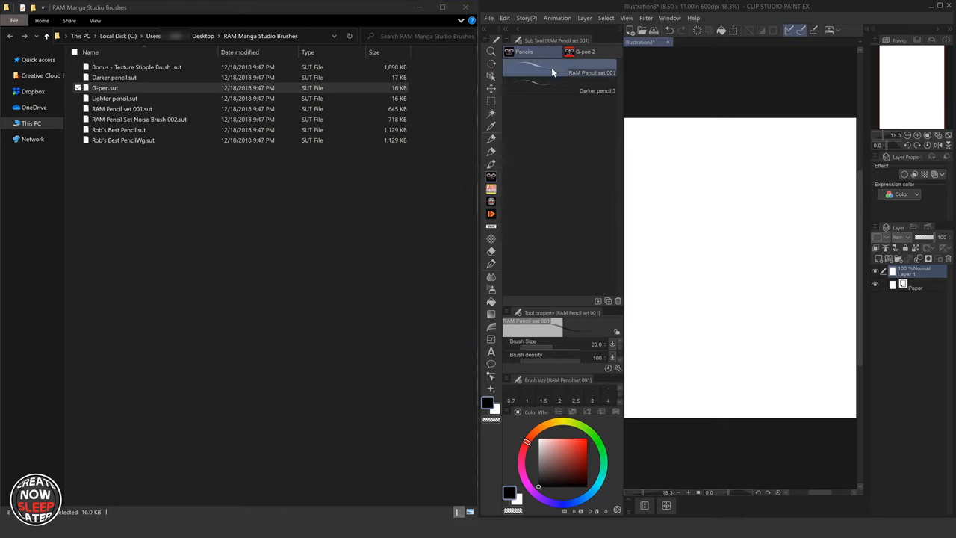
mouse_move(564, 84)
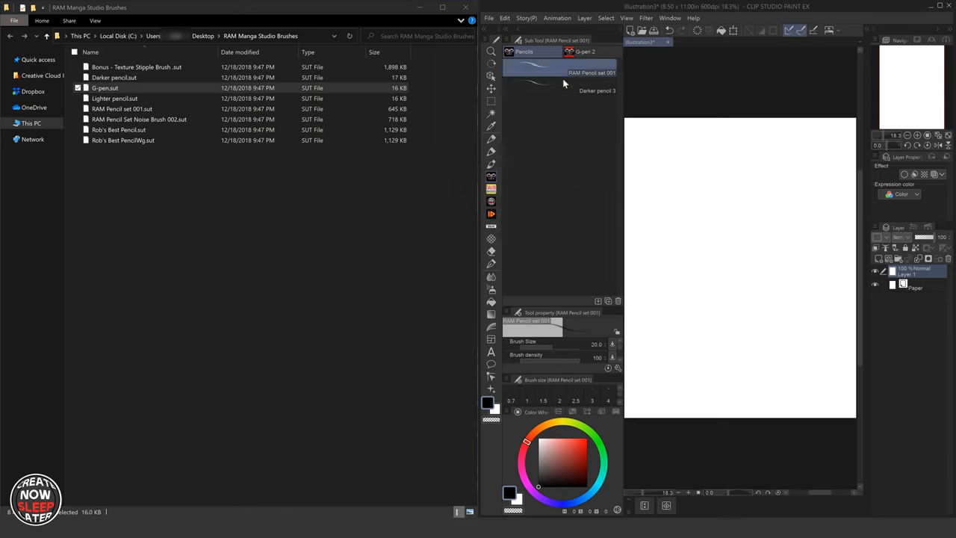
click(585, 51)
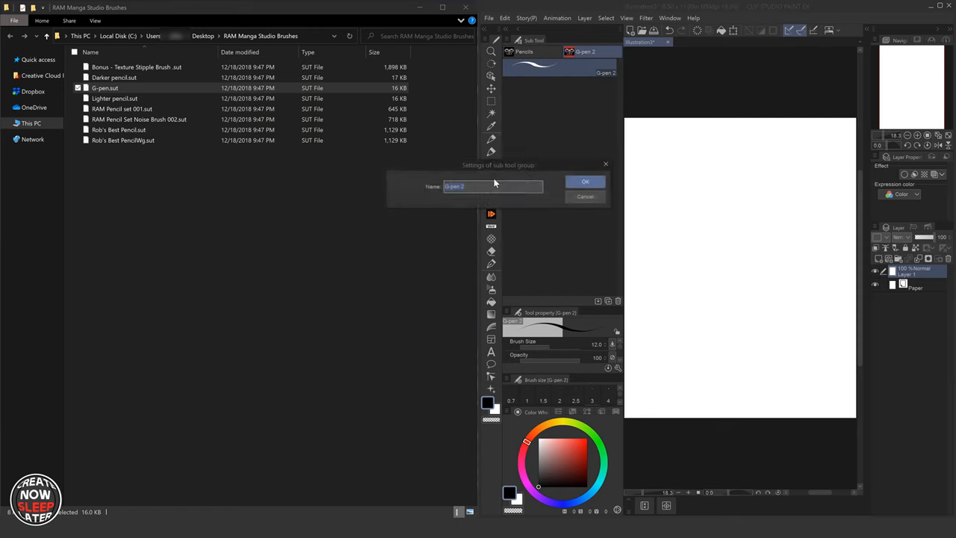
- Name the G-pen 2 group 'Inks' and return to the Pencils group
text(Inks)
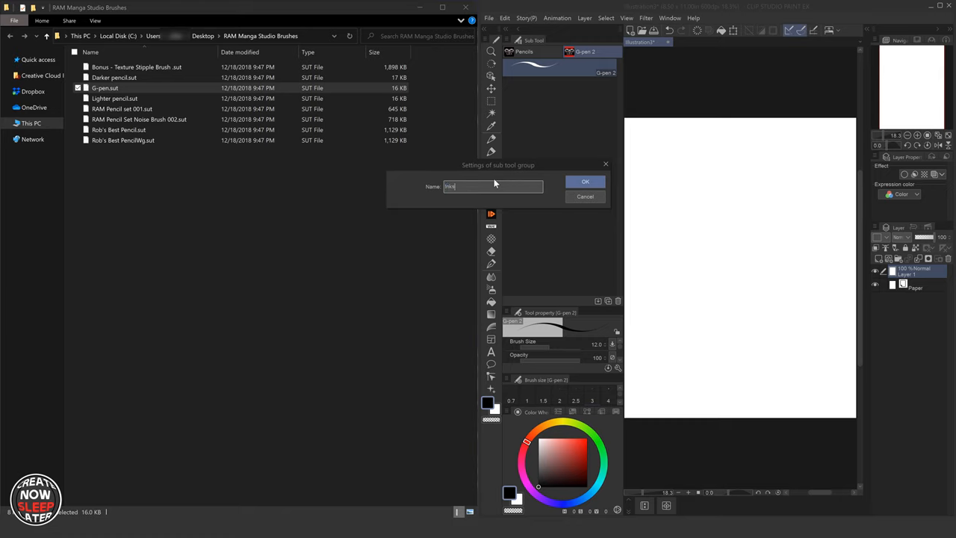
click(586, 181)
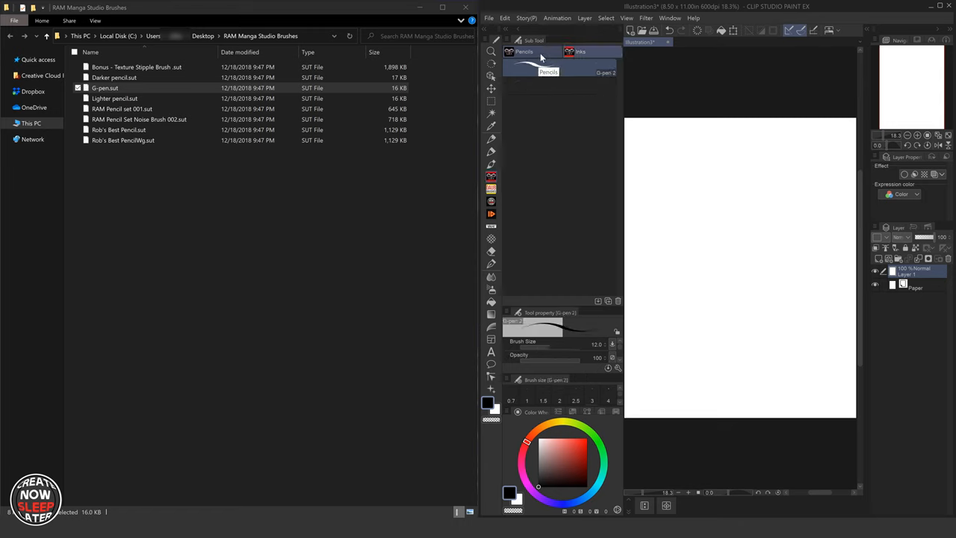
click(580, 51)
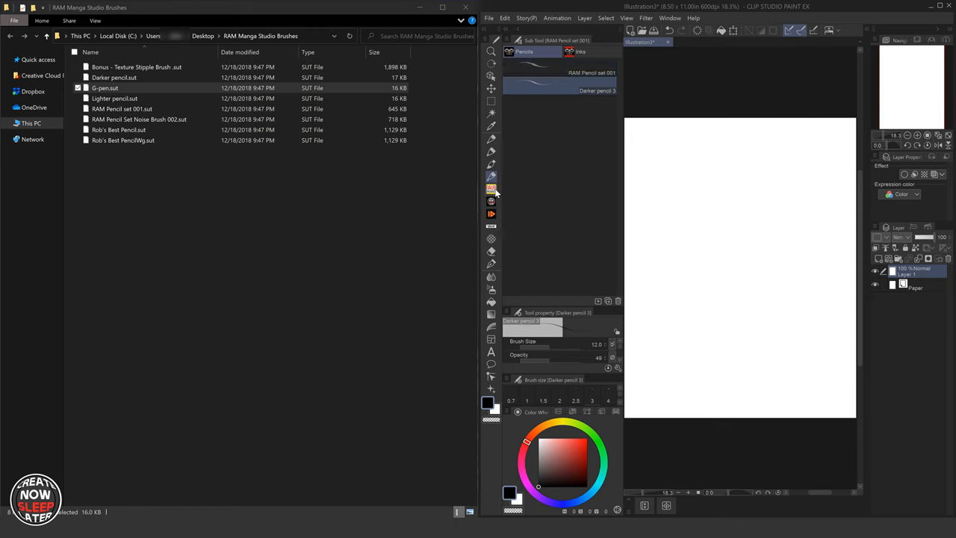
mouse_move(492, 189)
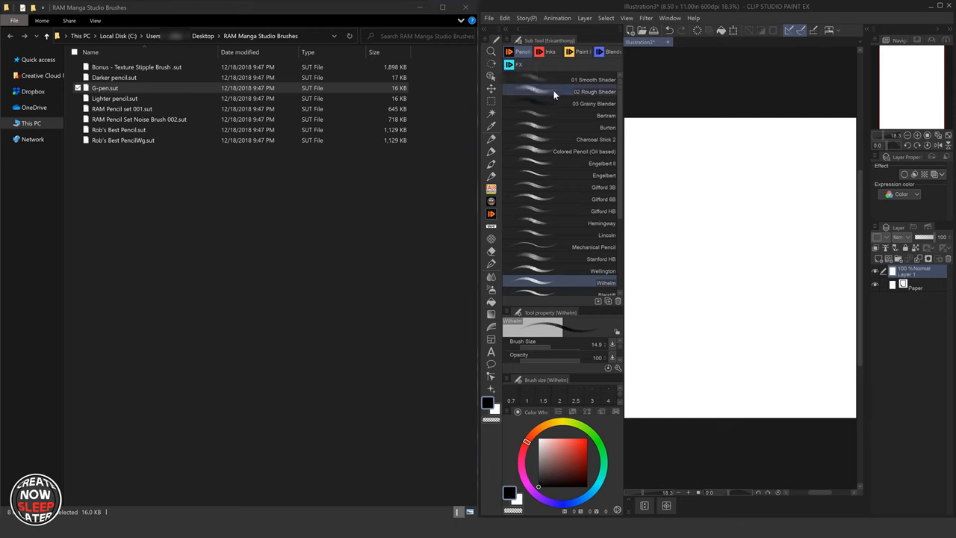
click(603, 163)
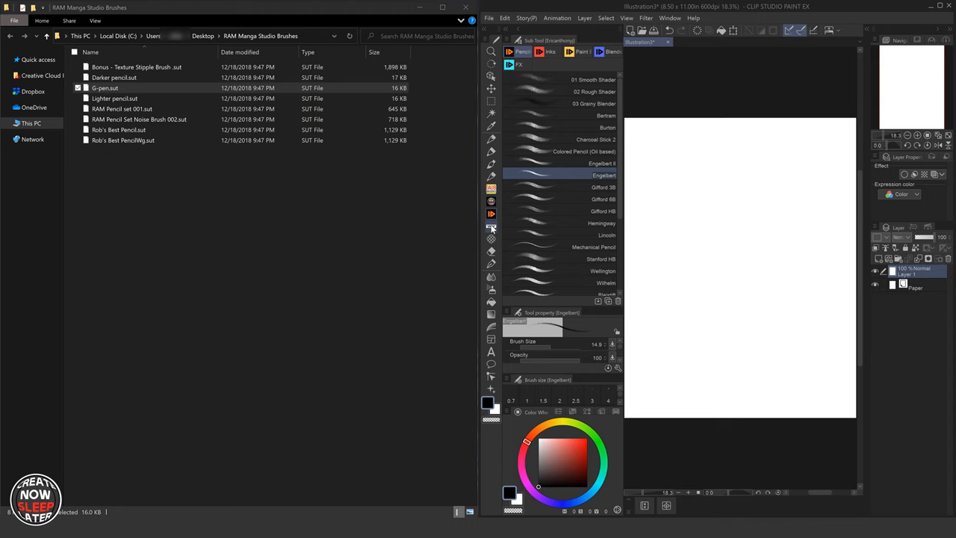
click(582, 52)
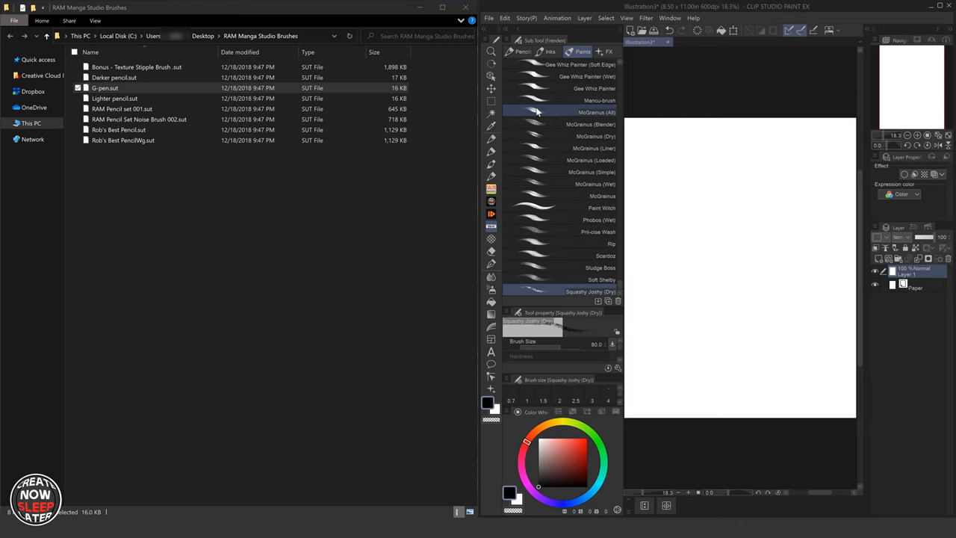
mouse_move(536, 110)
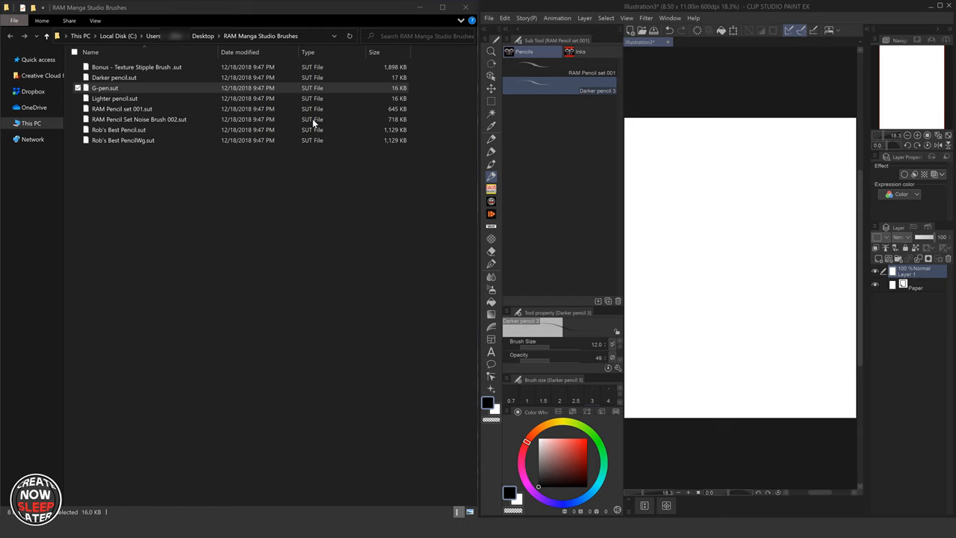
- Duplicate Darker pencil 3 to create Darker pencil 4
click(114, 78)
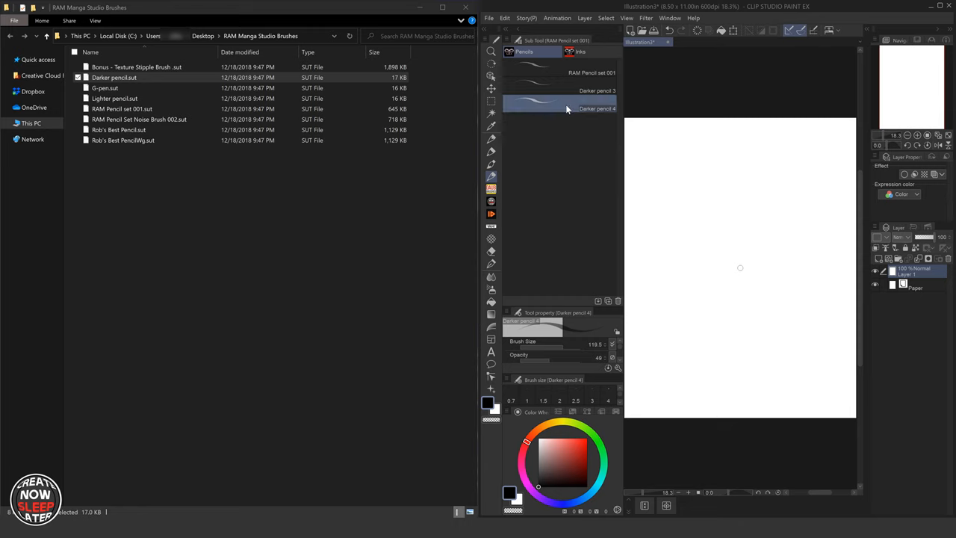
mouse_move(547, 111)
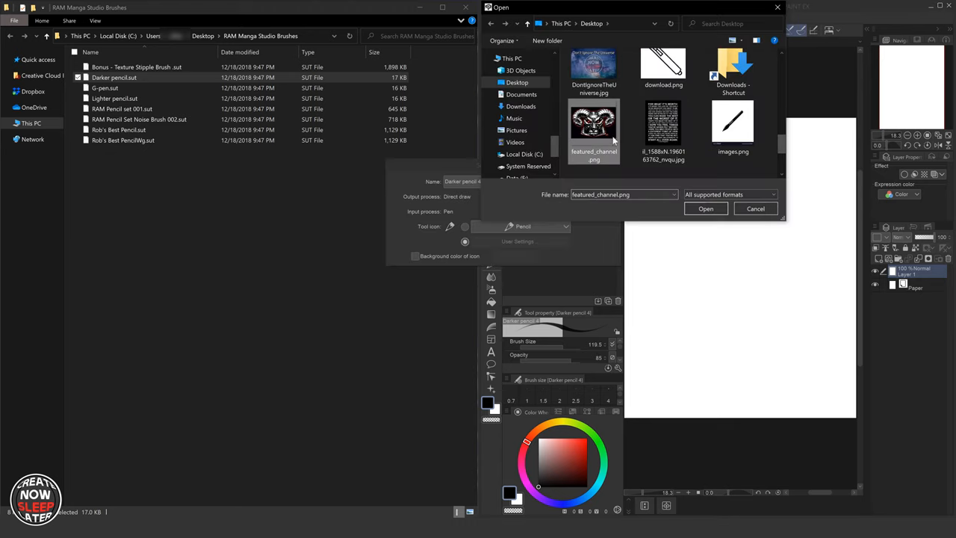
- Give Darker pencil 4 the featured_channel.png icon and rename it 'Darker pencil 4 (85%)'
click(755, 209)
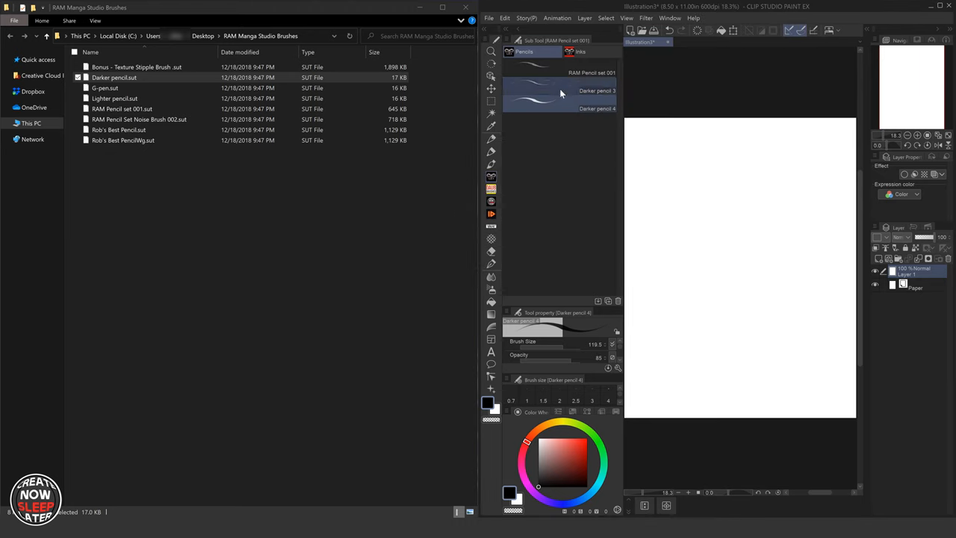
click(560, 108)
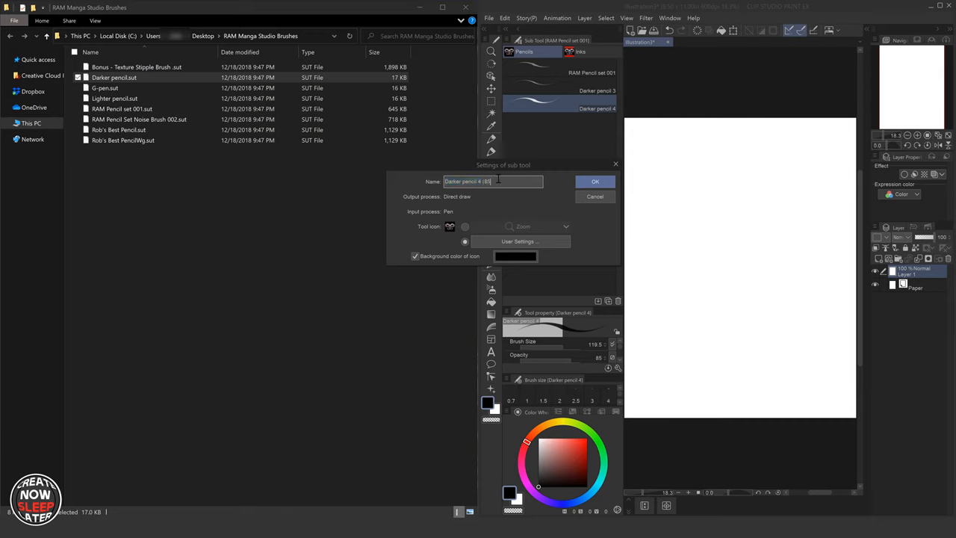
click(595, 181)
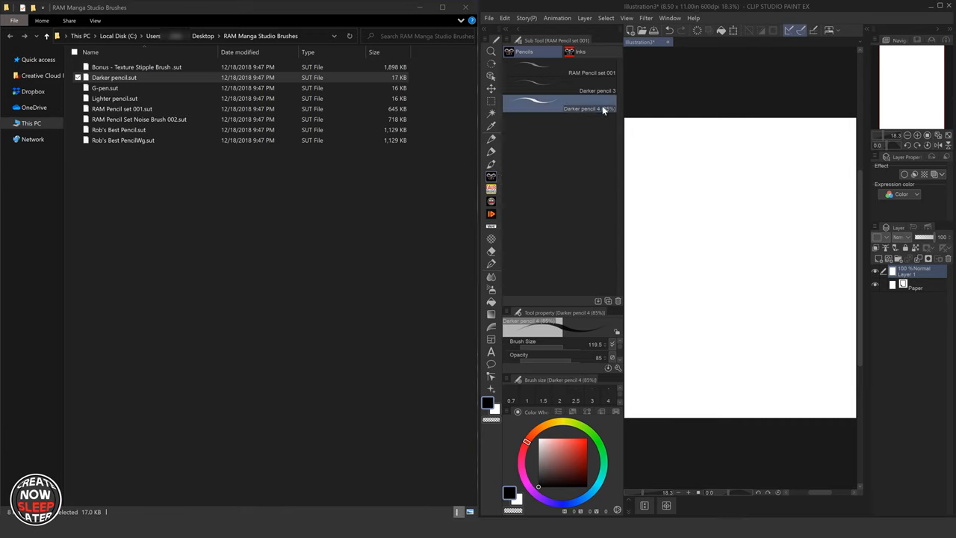